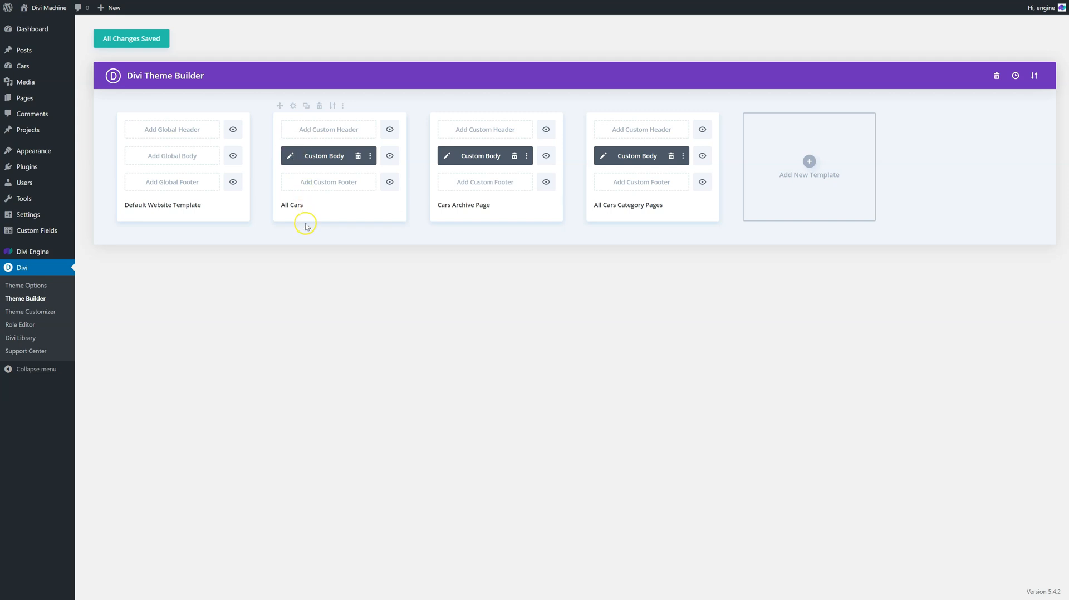
Open the All Cars custom body layout in the visual builder via its edit pencil
click(303, 156)
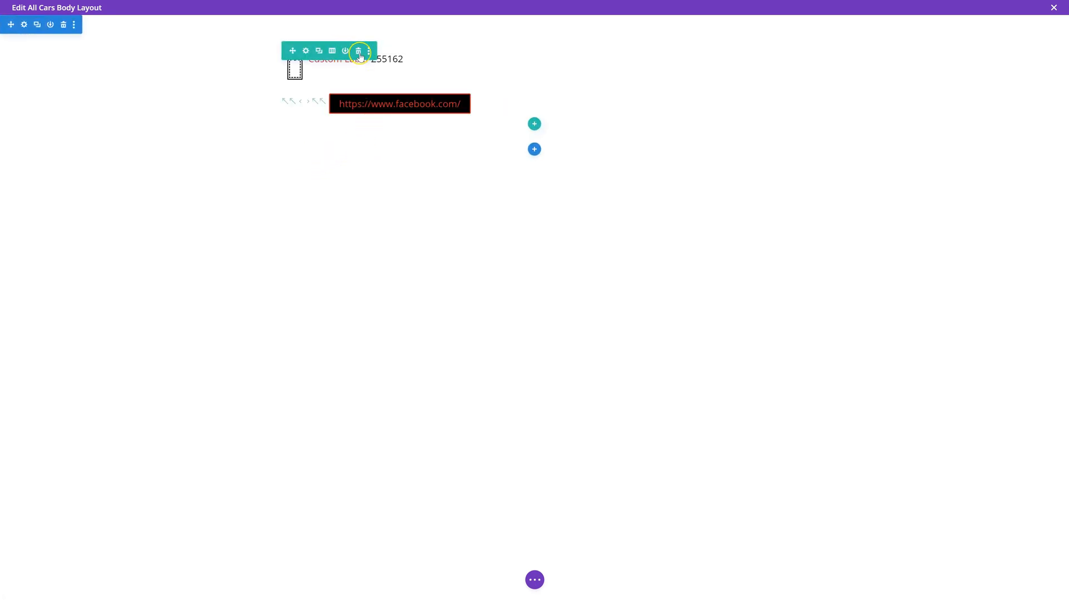
Delete the existing row, check the structure in Wireframe view, and return to Desktop view
click(359, 51)
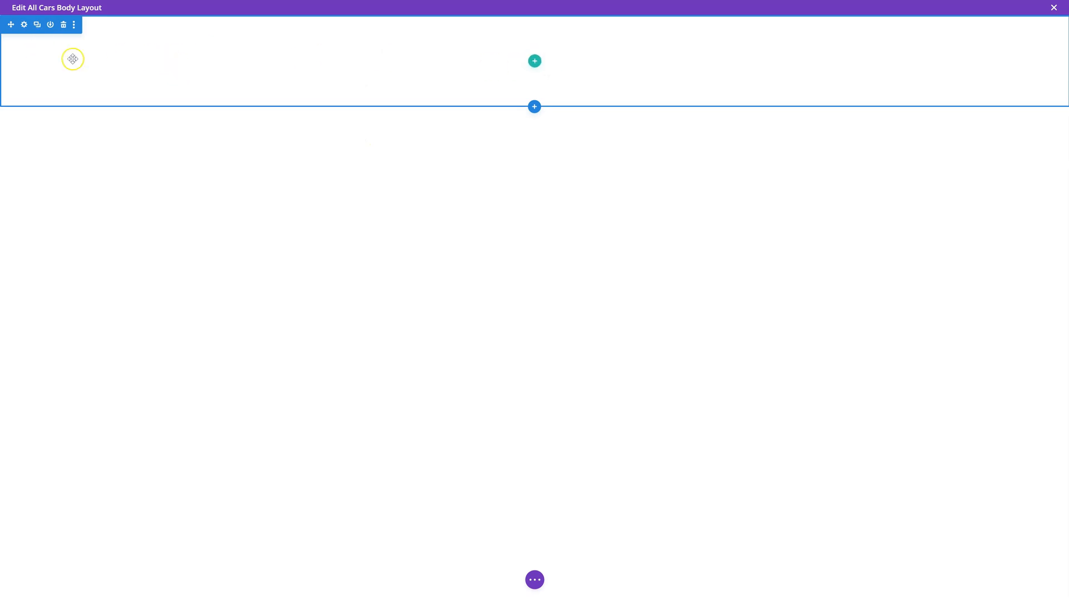
click(534, 580)
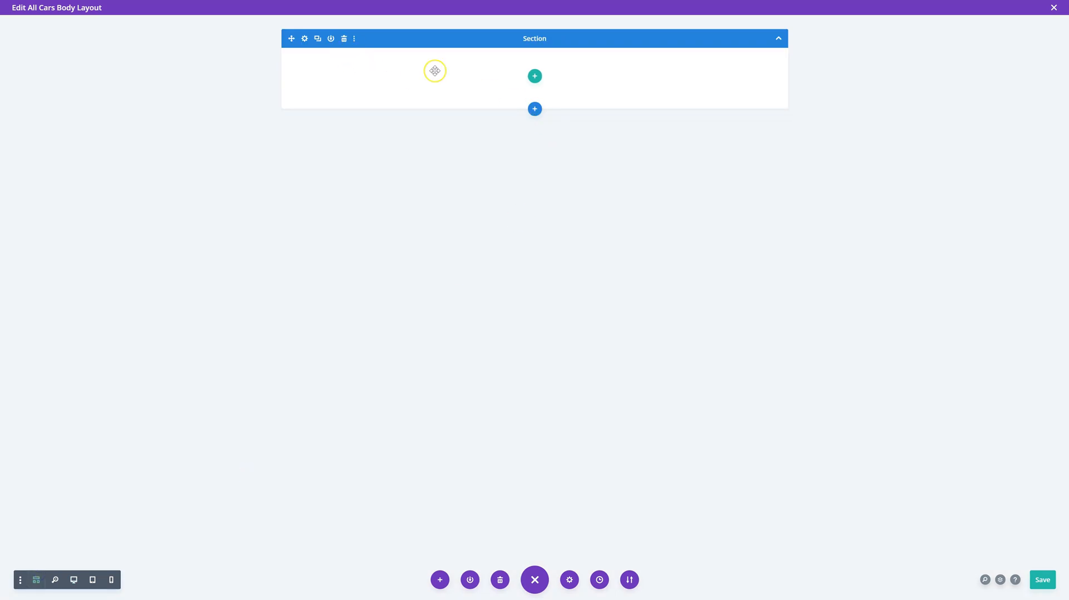
click(73, 580)
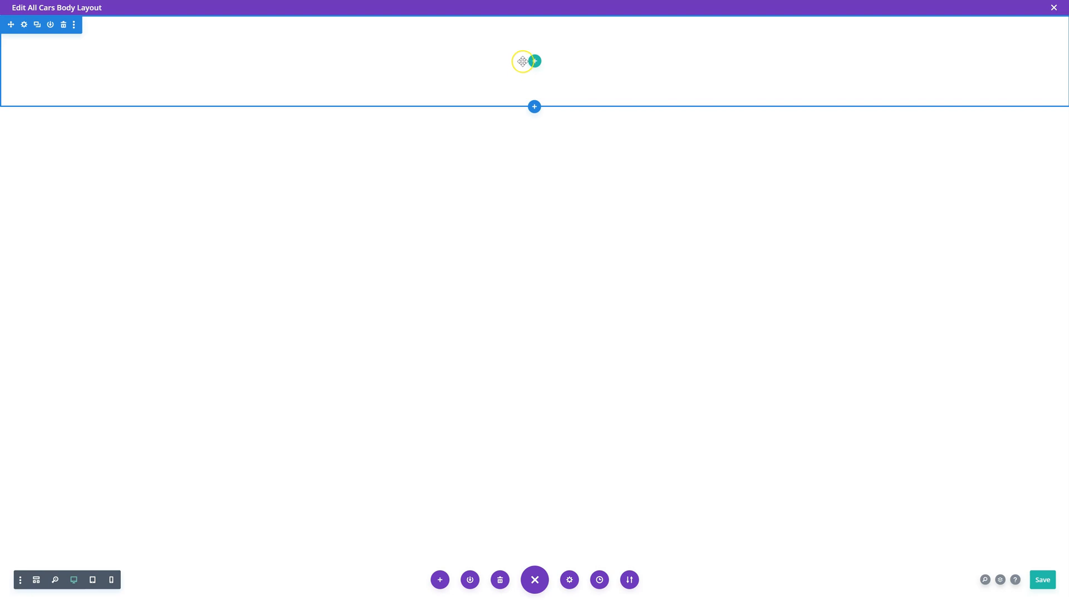
mouse_move(533, 62)
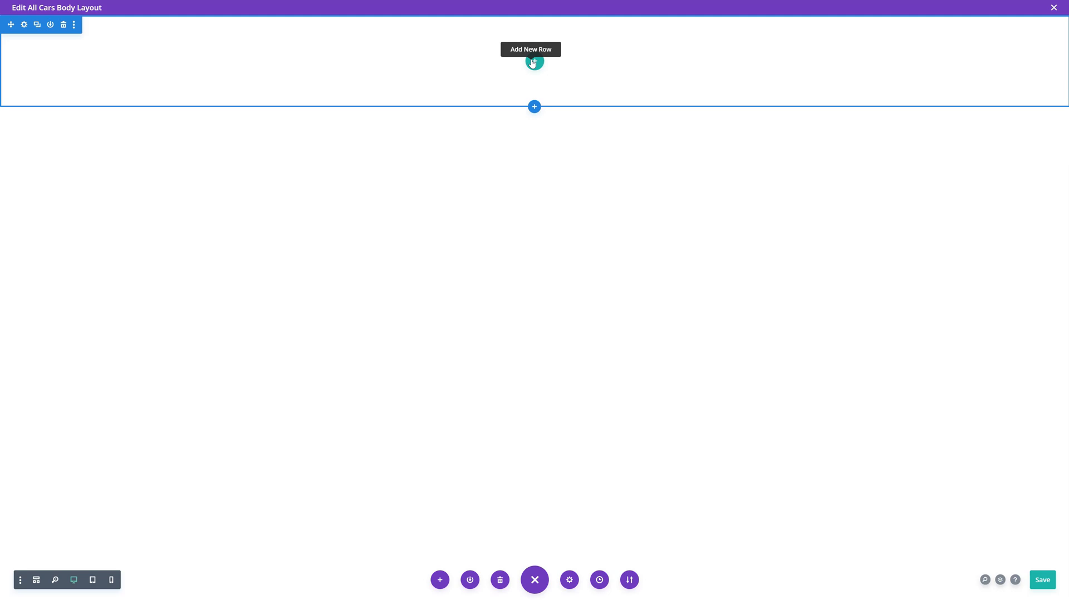
Add a new row and insert a Text module found by searching 'tex'
click(533, 61)
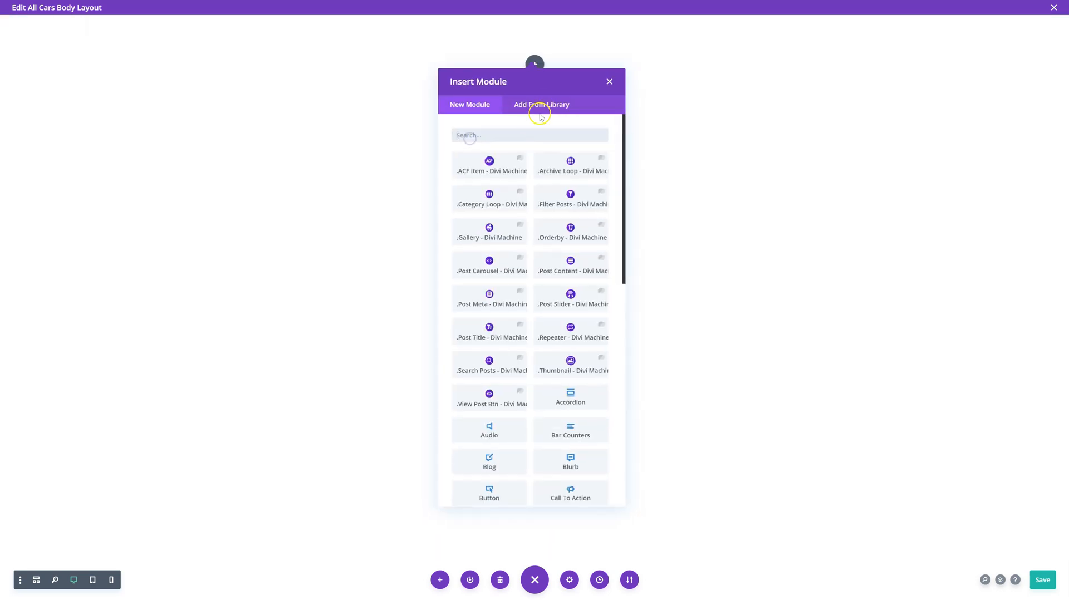
text(tex)
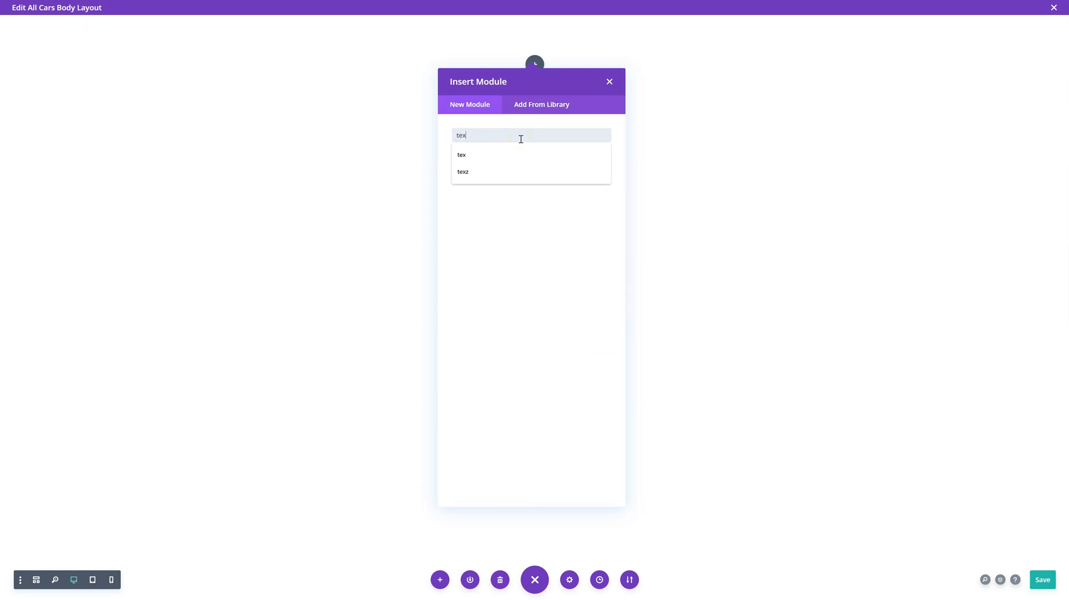
click(461, 154)
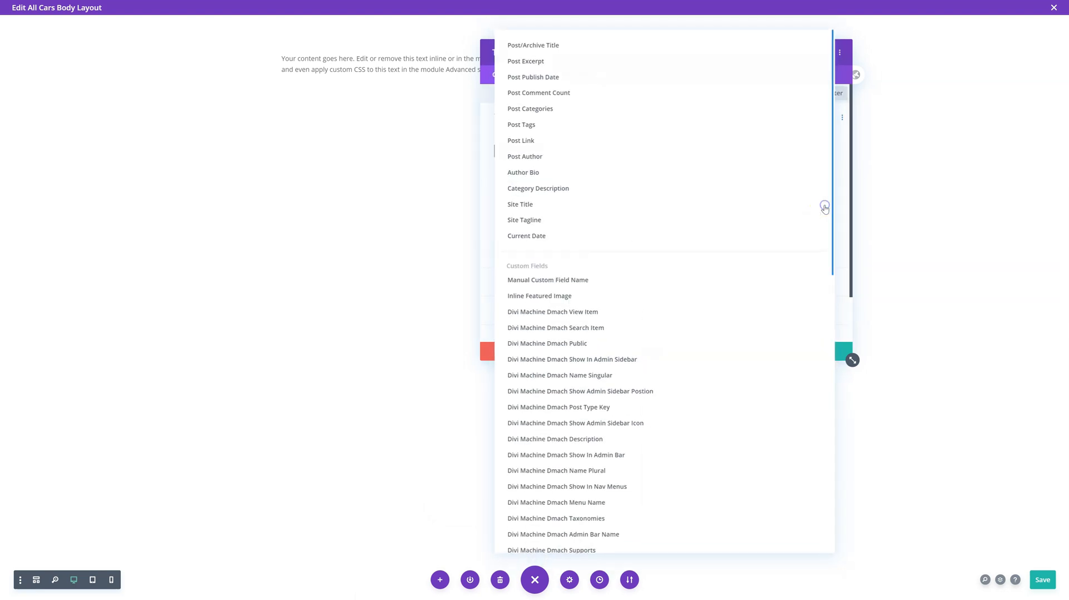
mouse_move(591, 329)
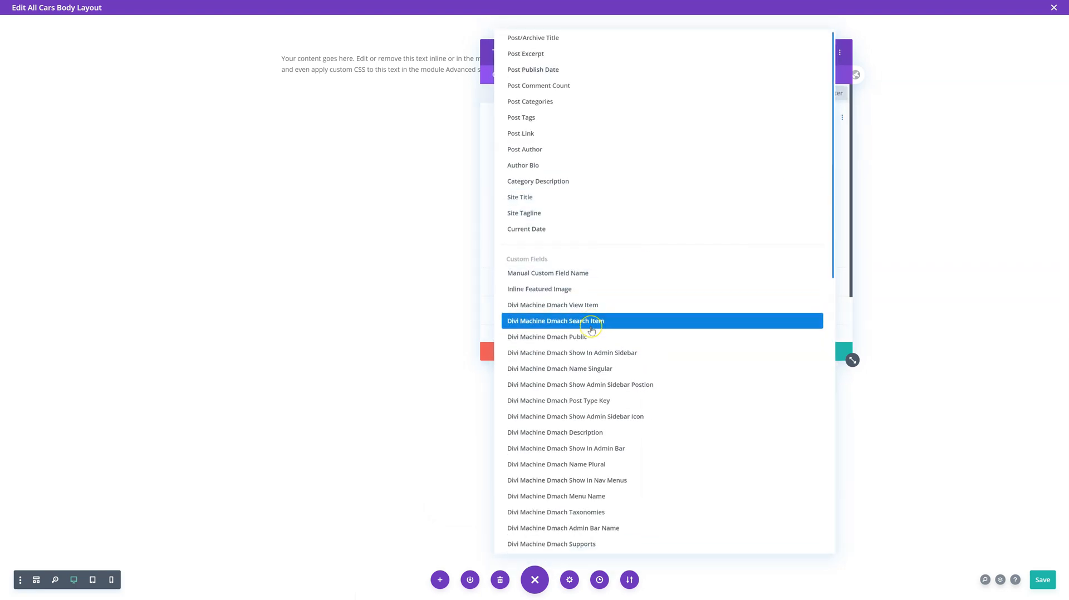
Set the text's dynamic content to the Doors field with 'Doors:' before it and confirm
scroll(down, 3)
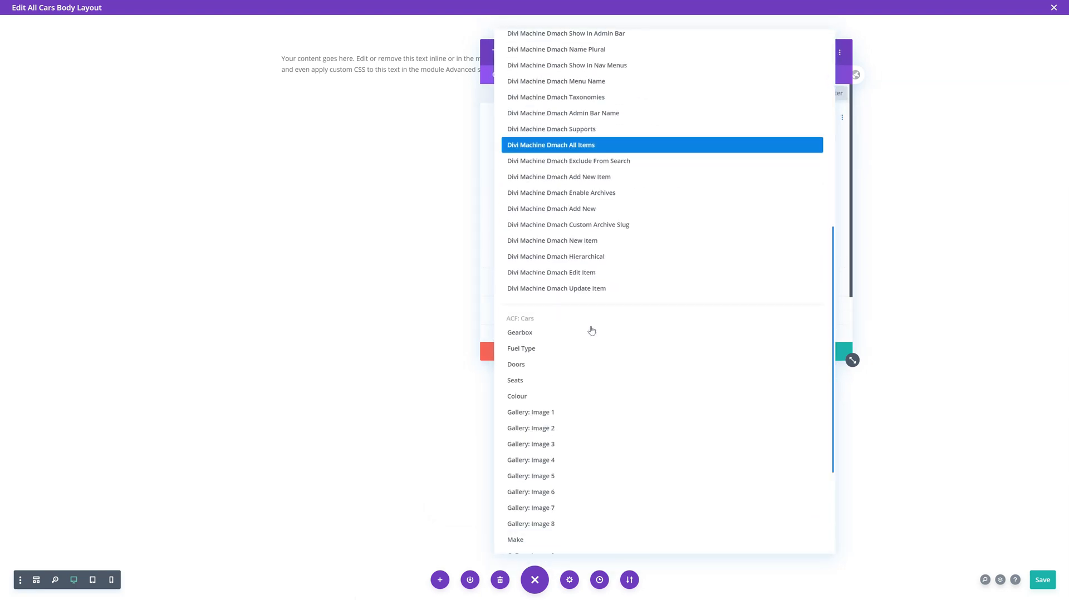
click(517, 364)
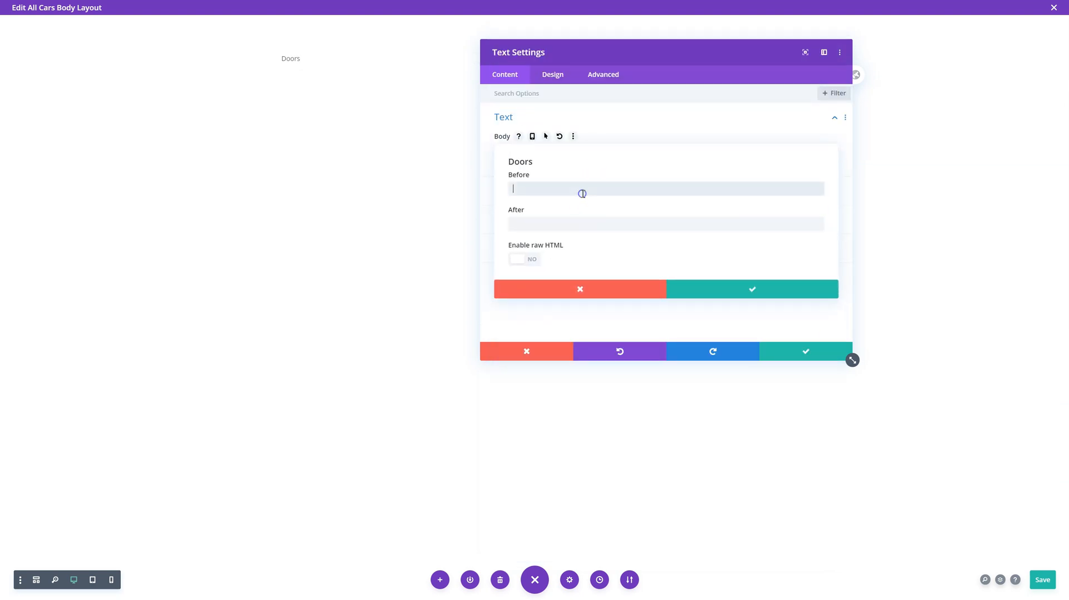
text(Doors:)
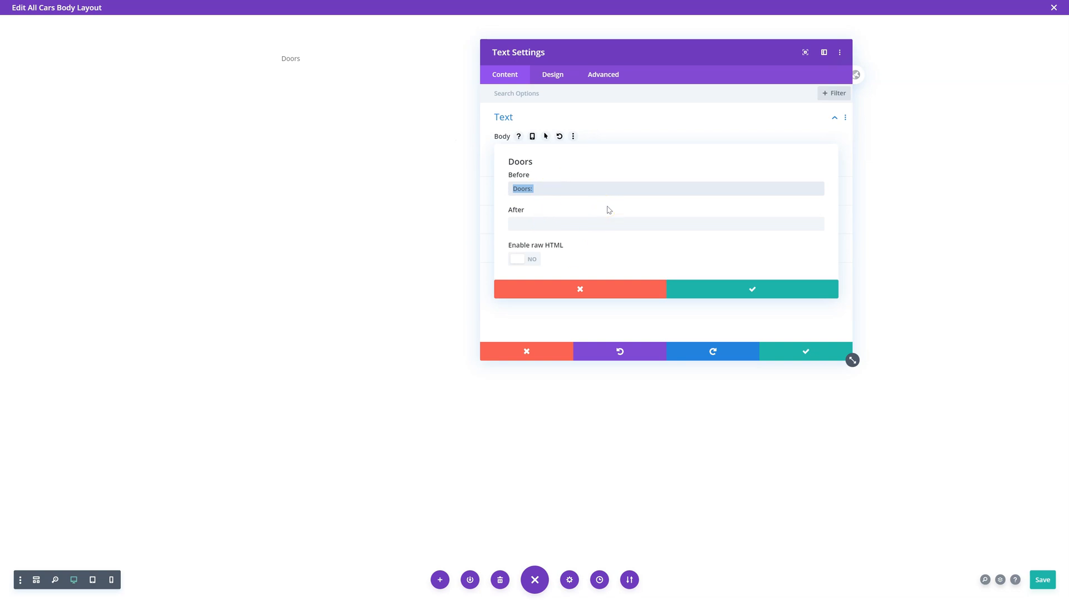
click(753, 289)
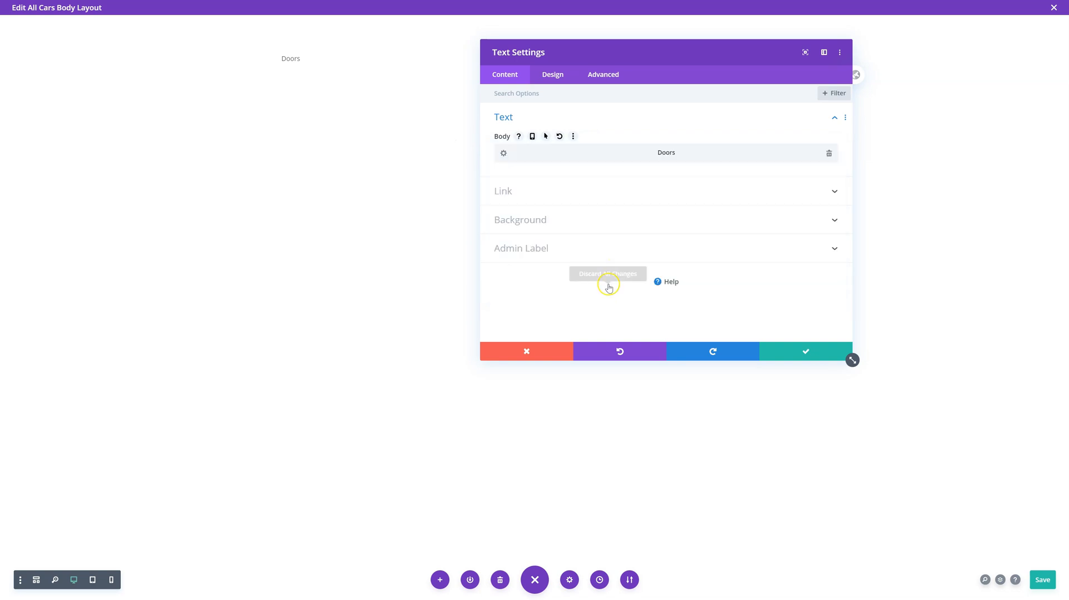
mouse_move(659, 222)
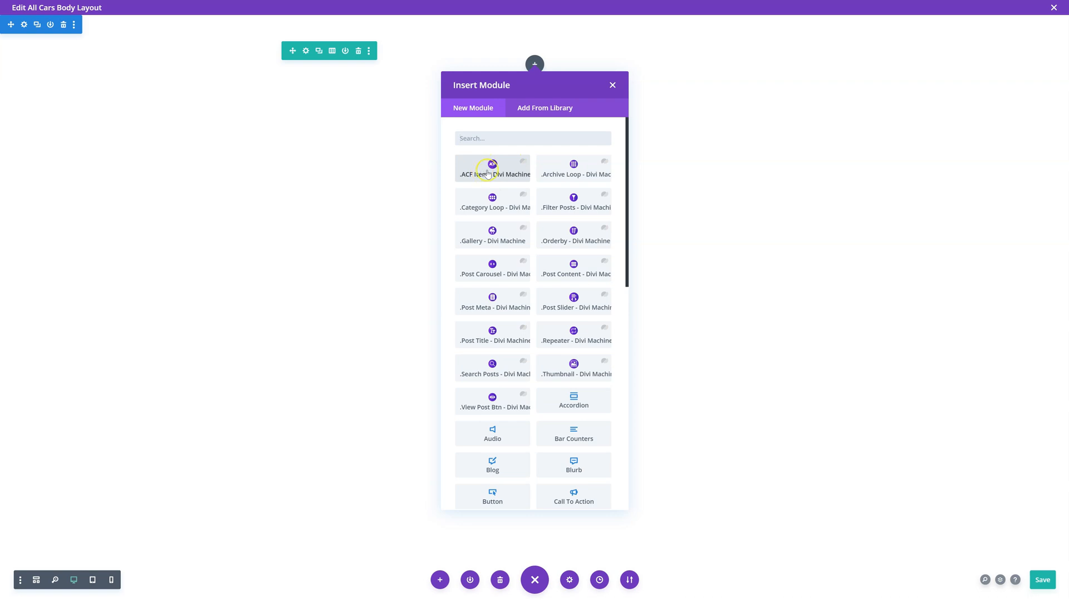
Insert a .ACF Item - Divi Machine module and set its ACF Name to Doors - Cars
click(490, 170)
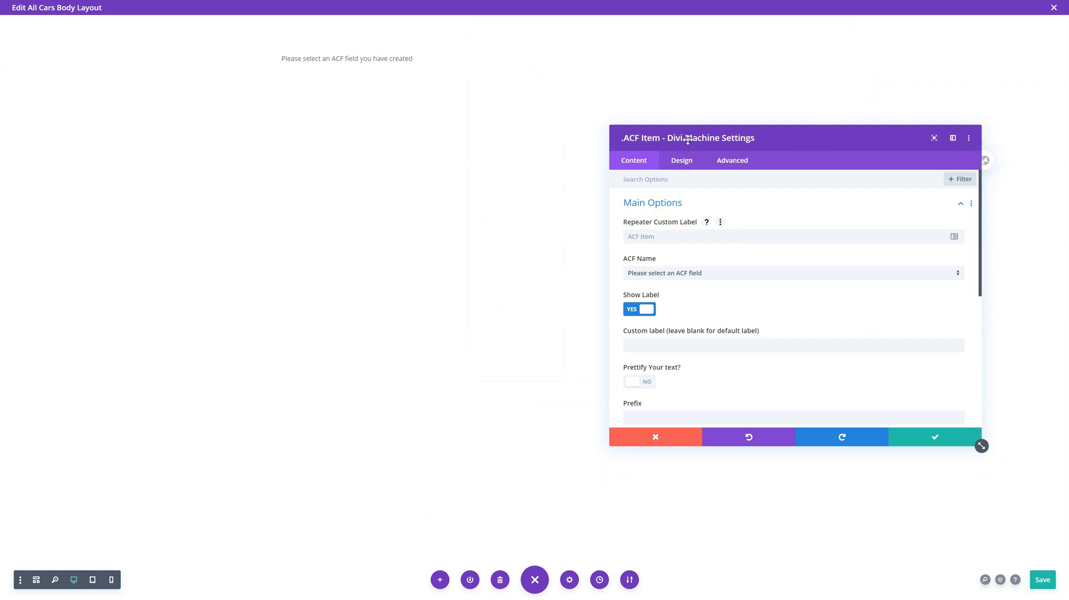
drag(687, 138, 595, 117)
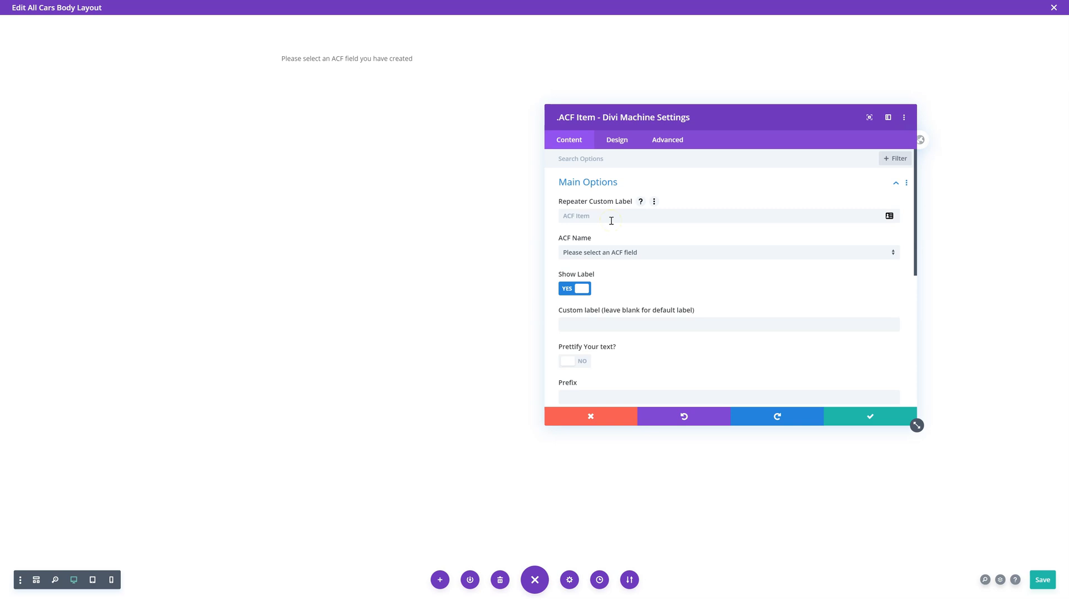
click(728, 253)
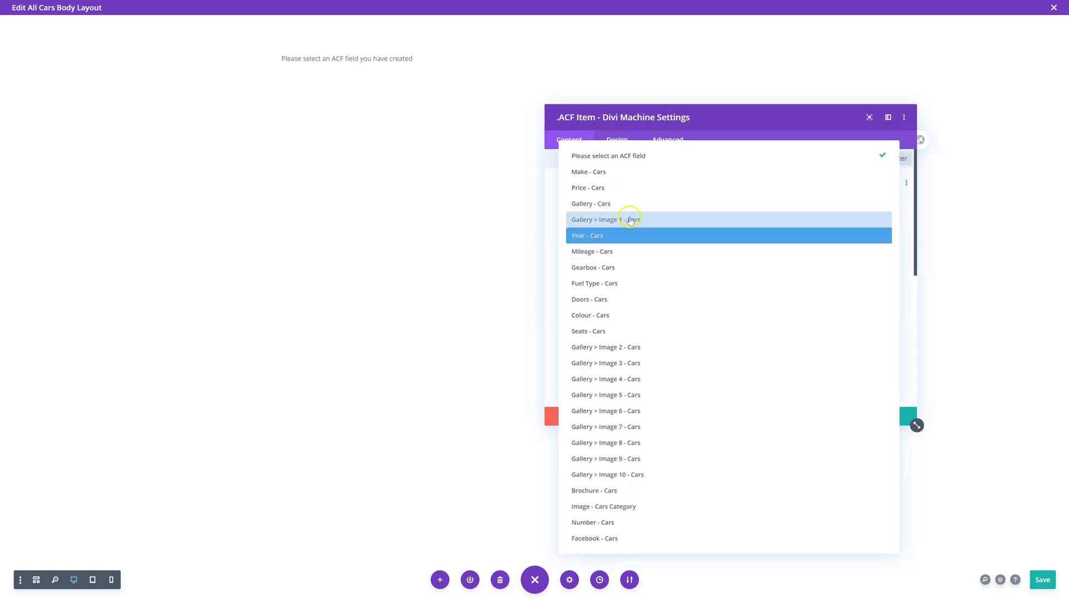
mouse_move(626, 300)
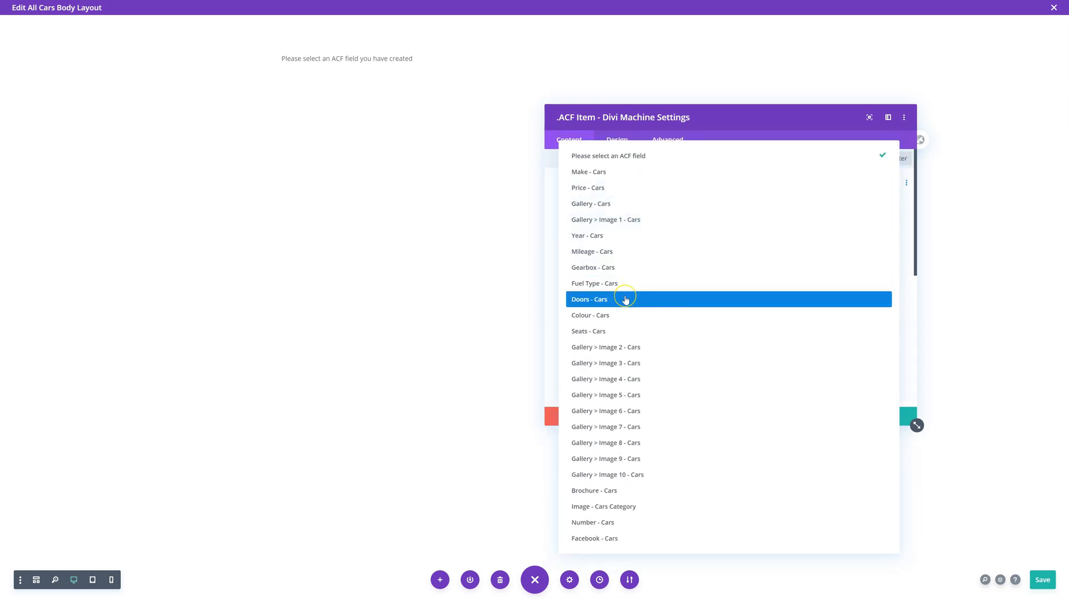
mouse_move(618, 175)
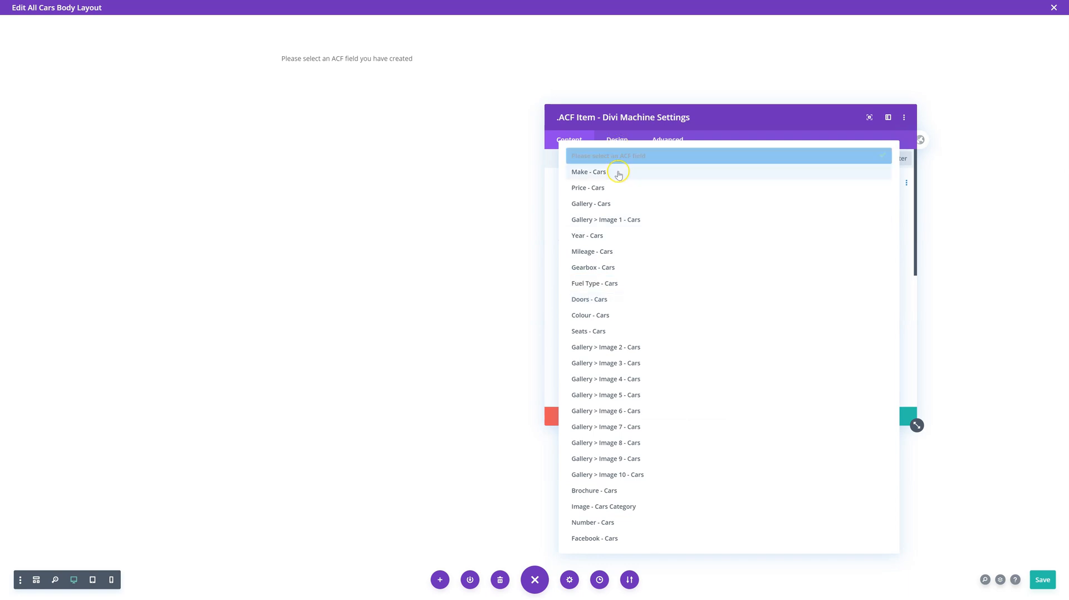
mouse_move(606, 300)
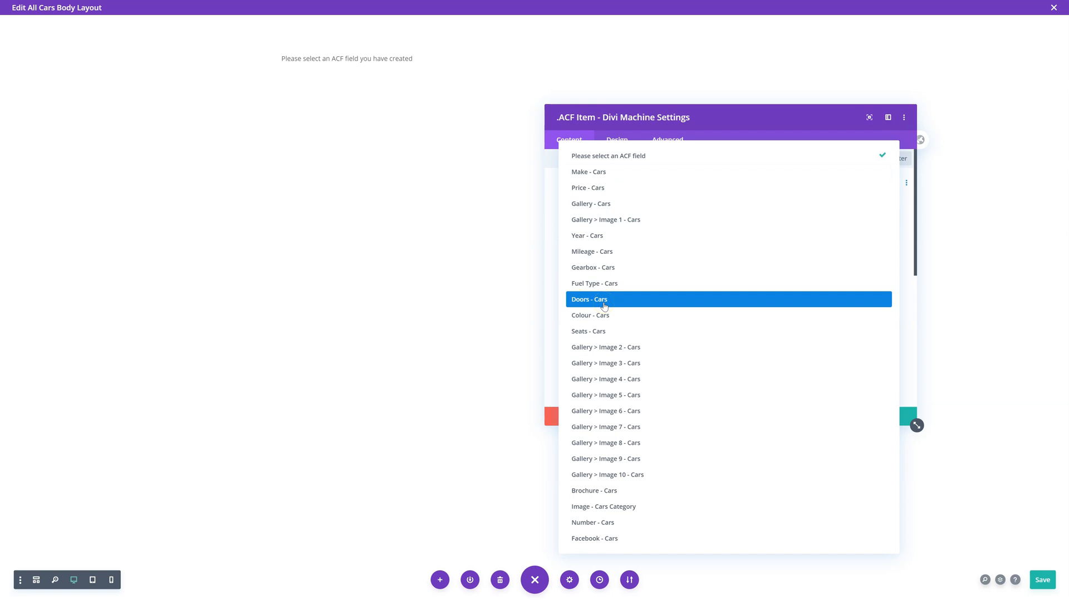
mouse_move(589, 347)
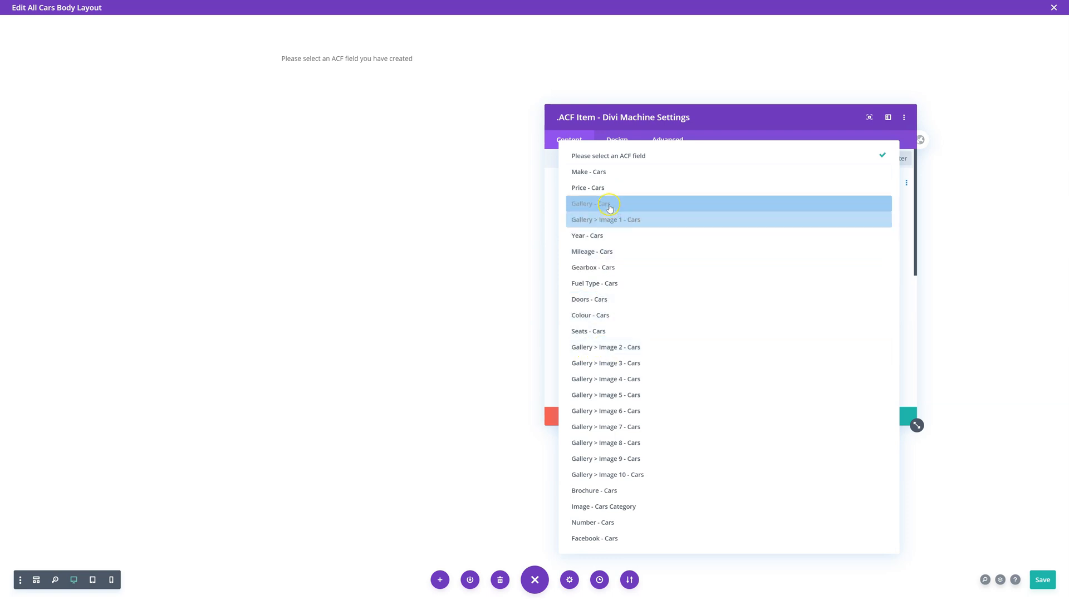
click(590, 299)
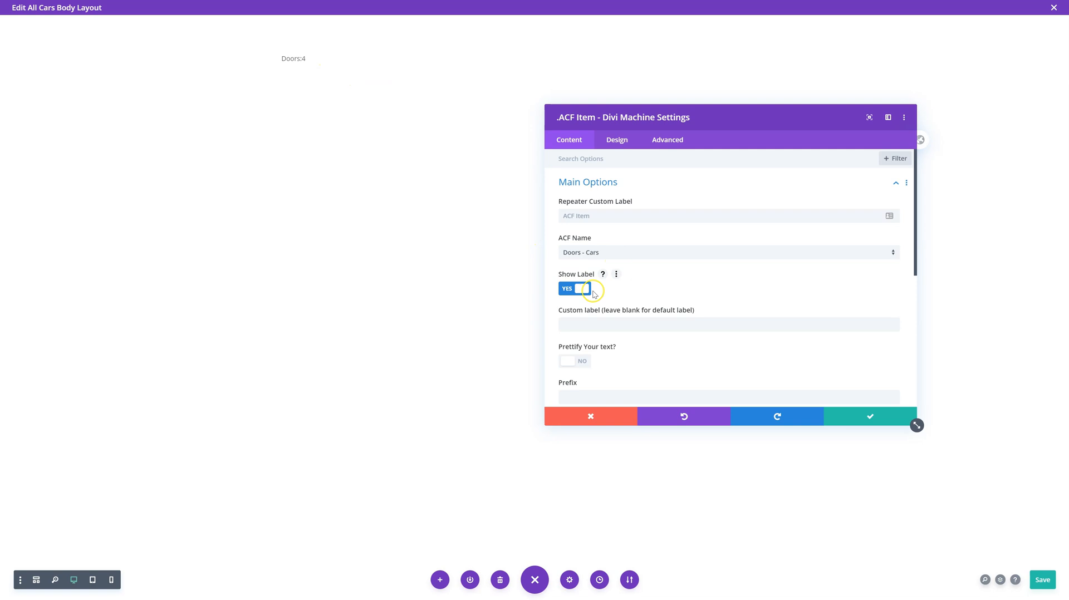
Try a custom label 'How', switch Show Label off, and clear the £ from the Prefix field
click(576, 290)
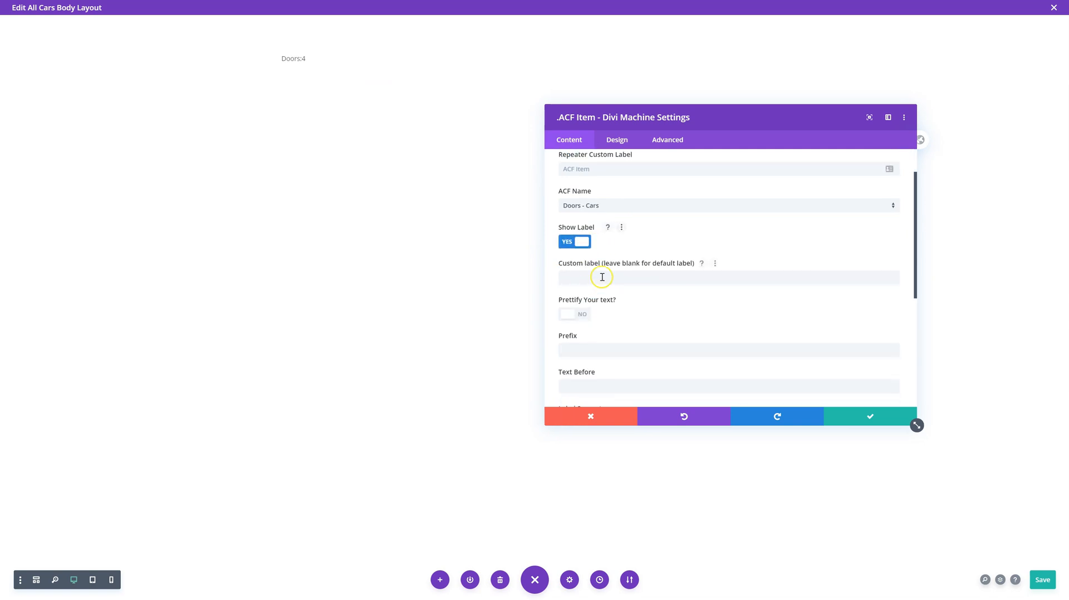
text(How many)
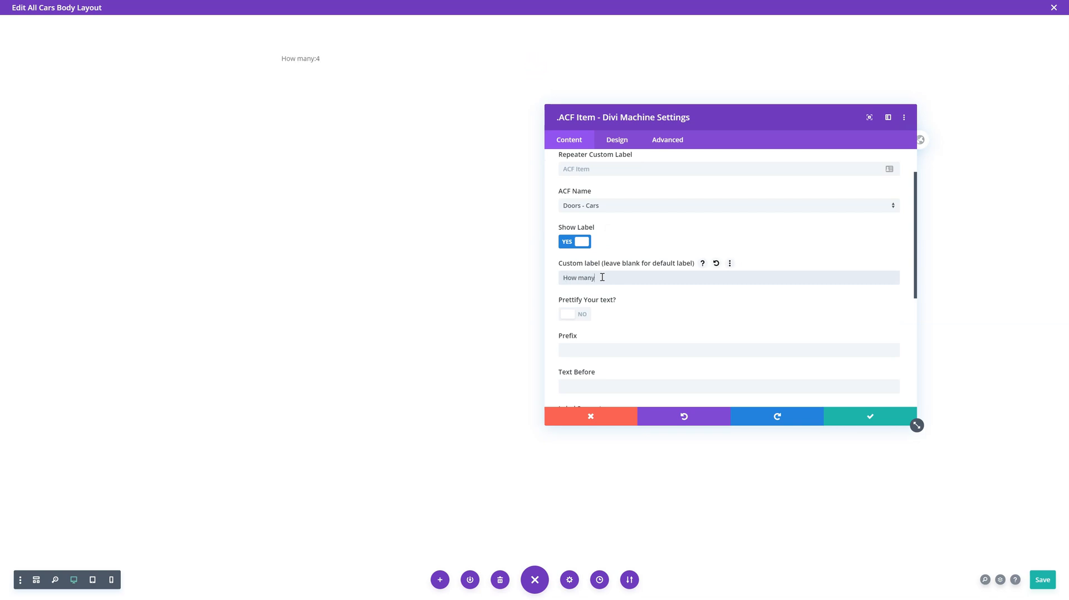
click(575, 241)
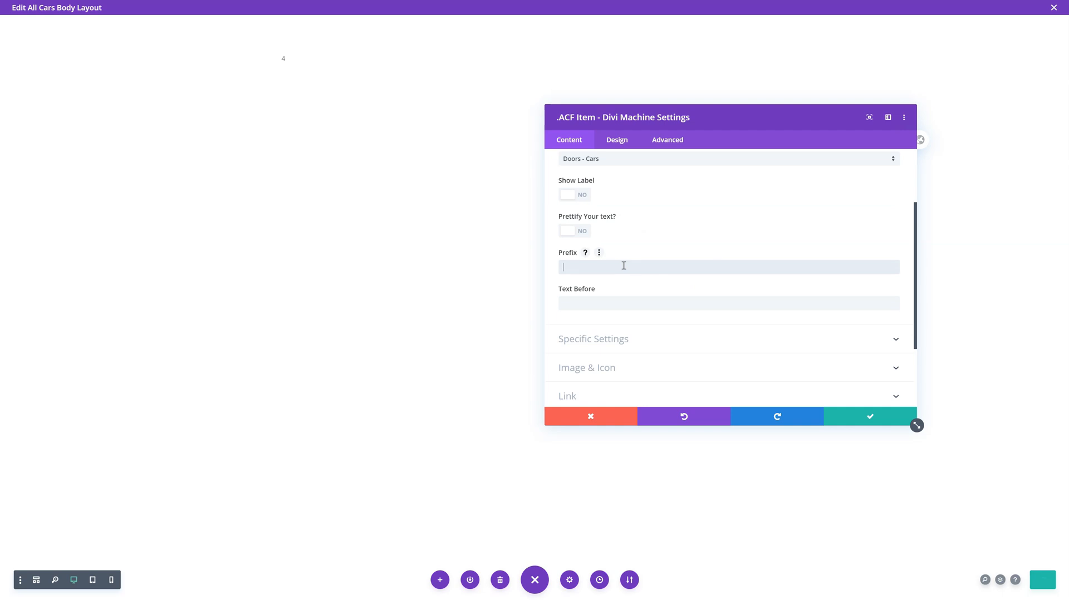
text(£)
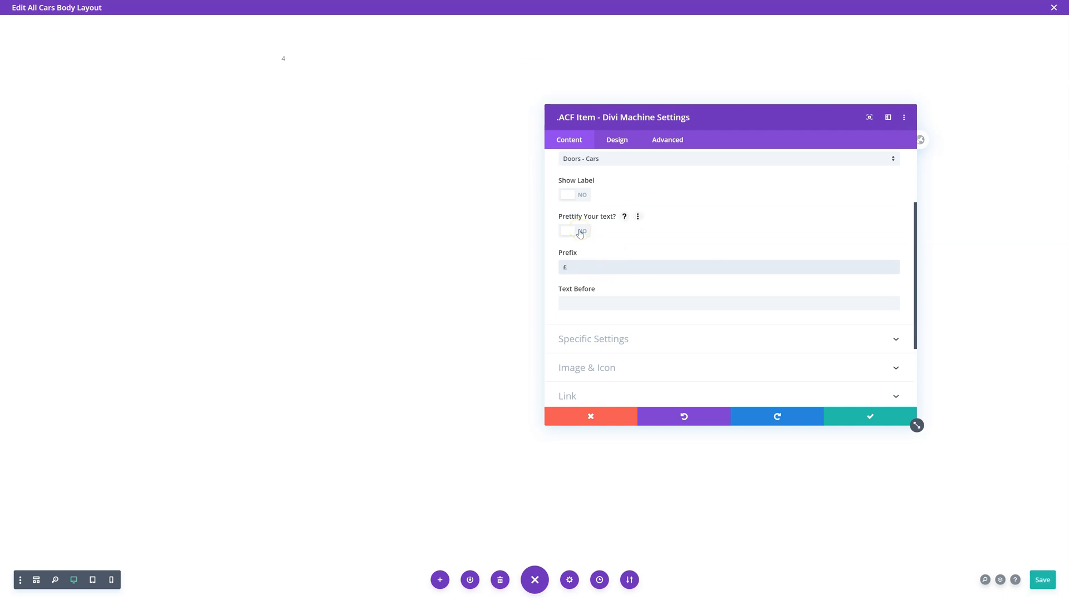
click(574, 267)
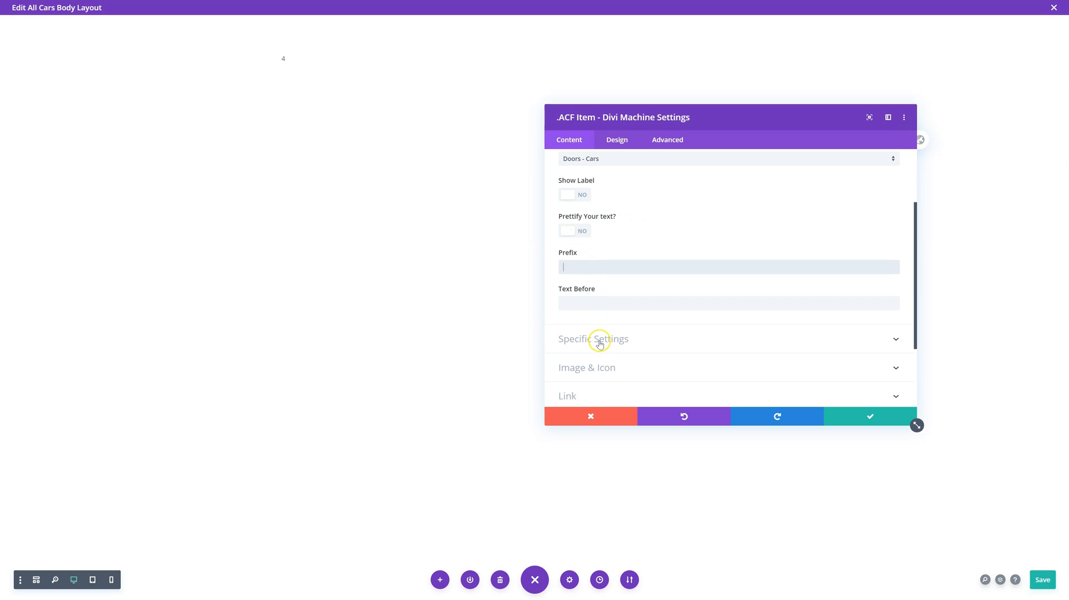
Expand Specific Settings to review Return Format and Image Size, reaching Image & Icon
click(592, 340)
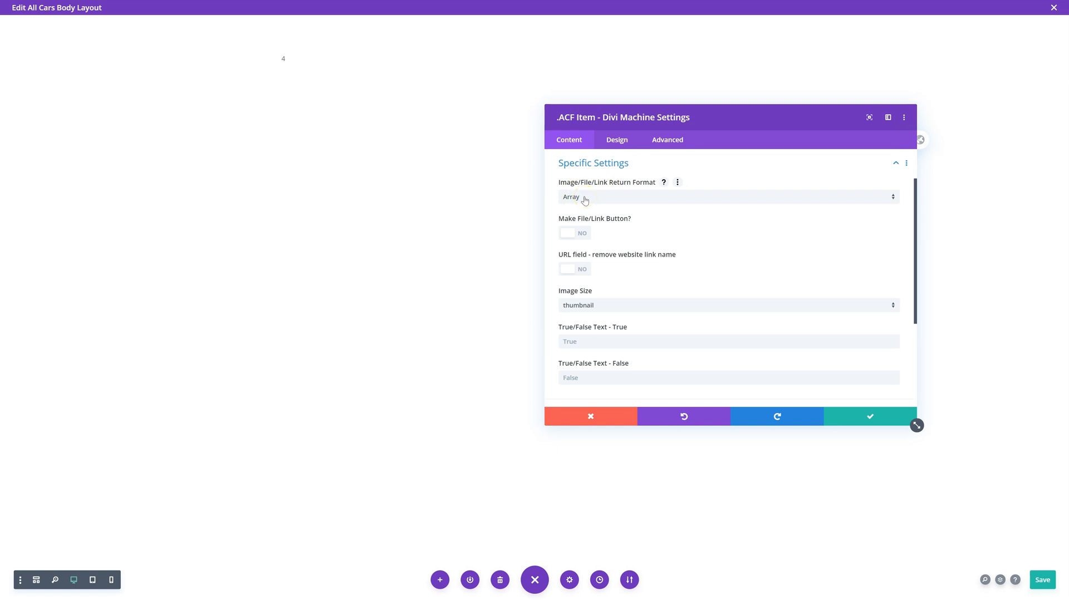
mouse_move(597, 240)
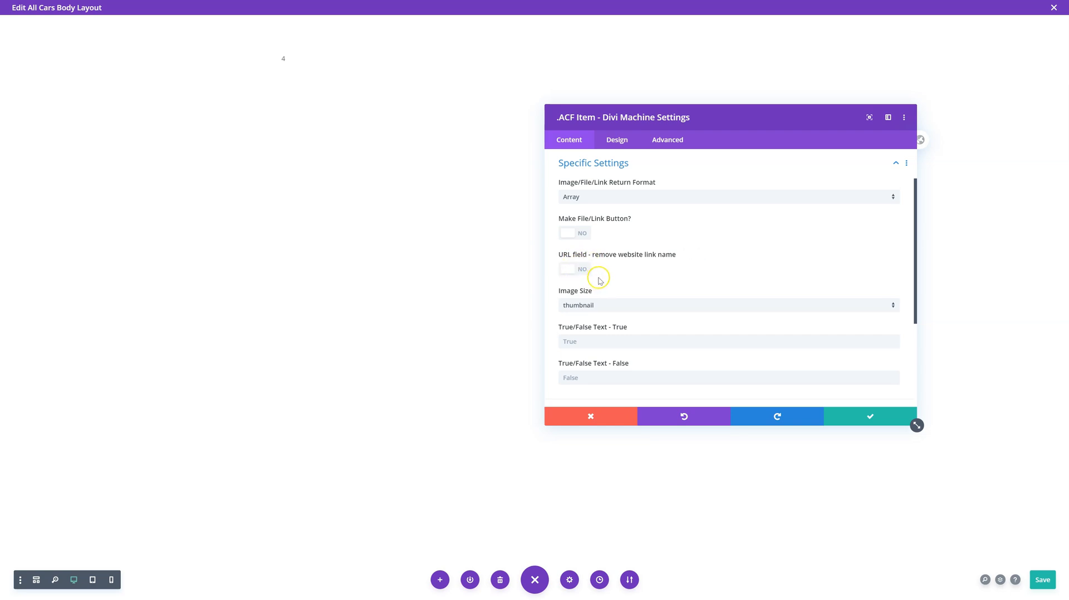
scroll(down, 3)
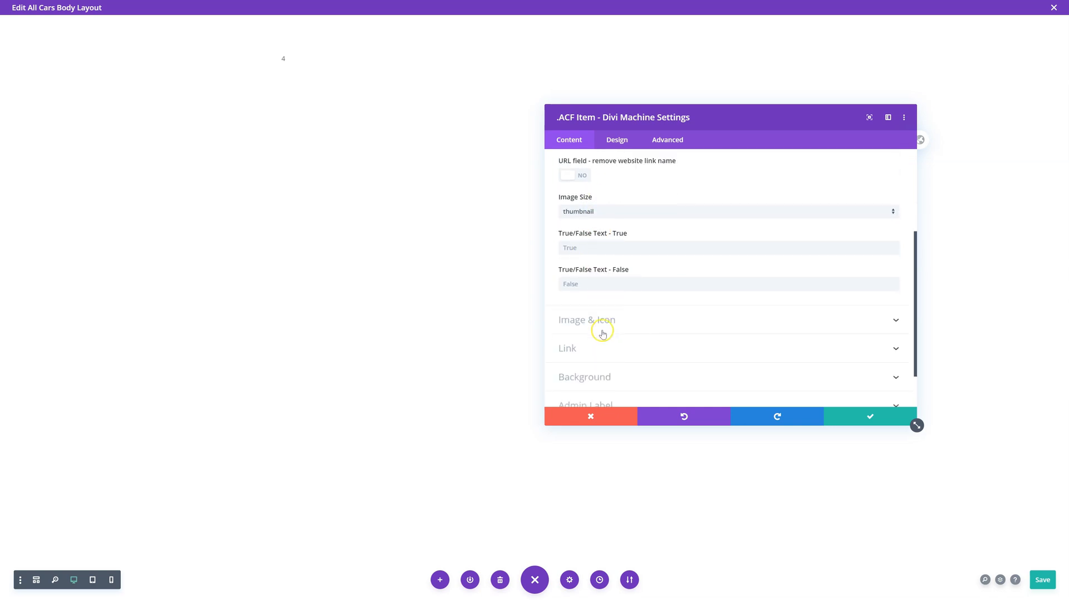
Add a custom car-doors image before the value in the Image & Icon options
click(603, 319)
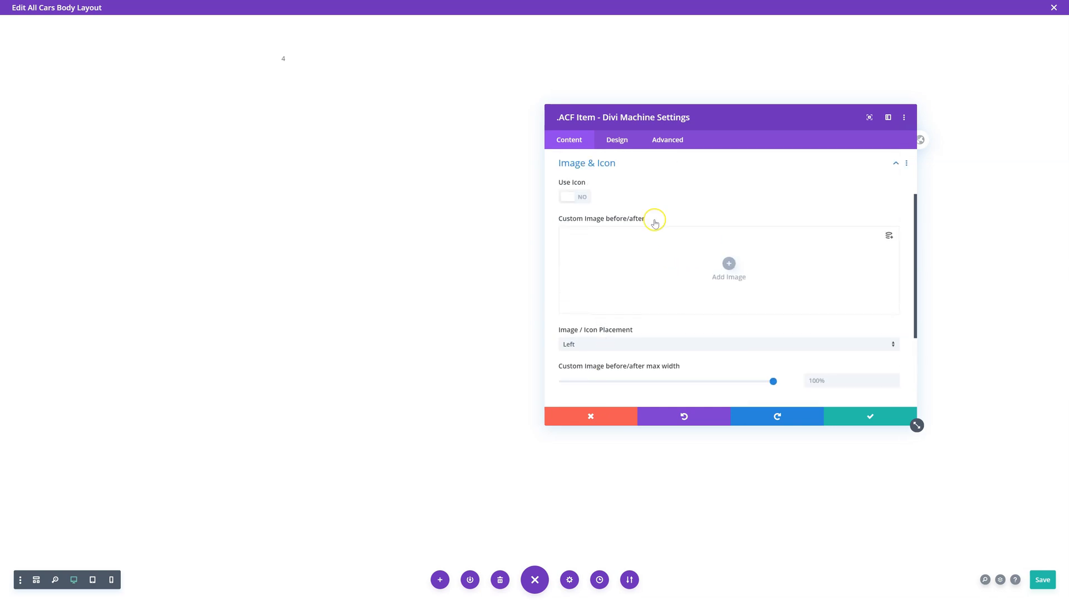
click(728, 266)
text(30)
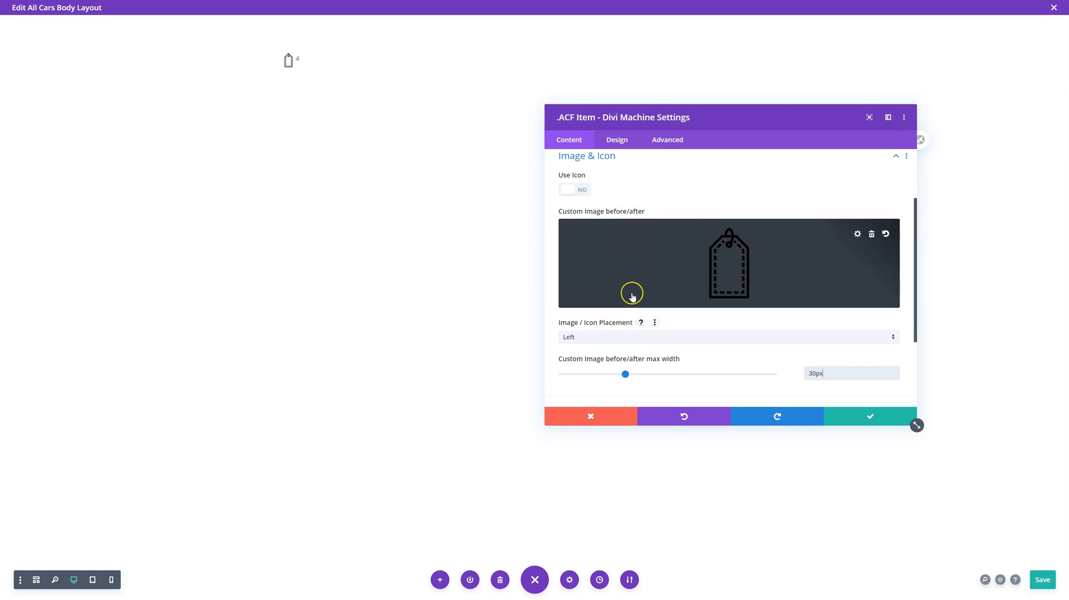
Style the item text at 21px size with 1.3em line height under Design > Item Text
click(617, 140)
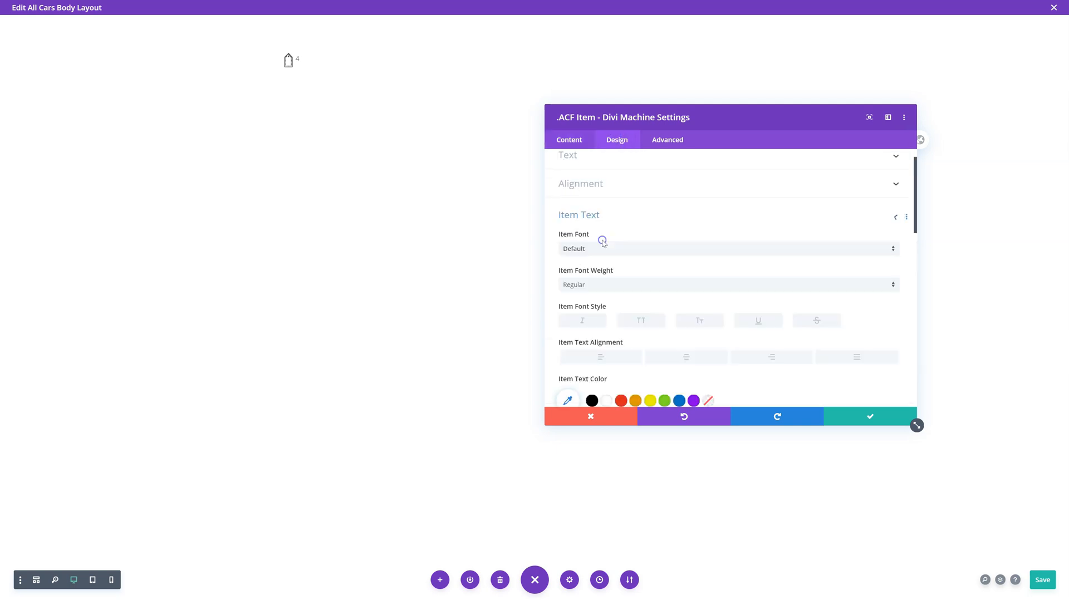
scroll(down, 3)
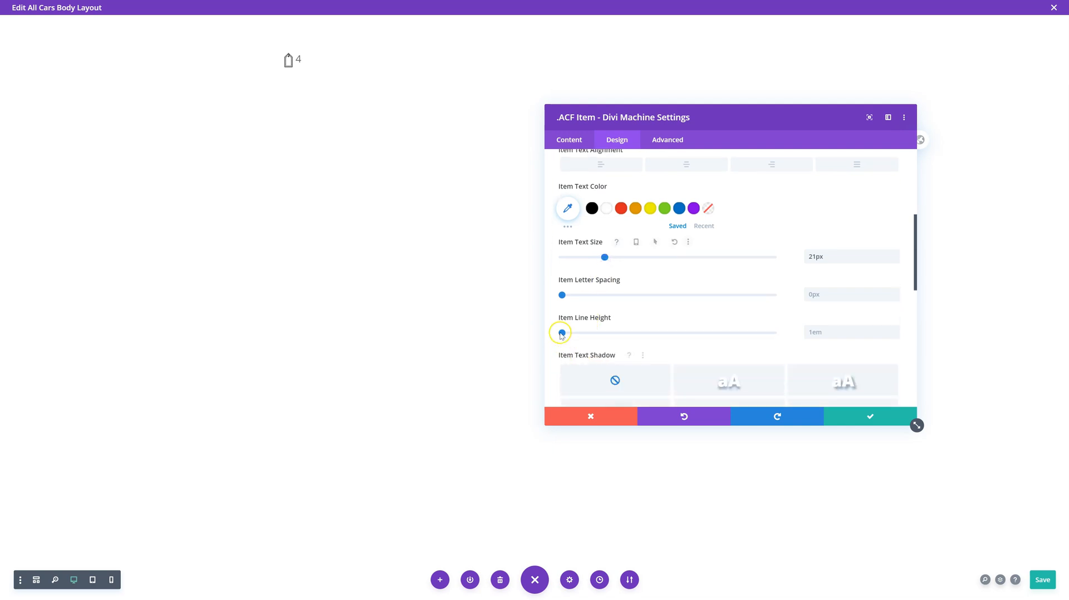
drag(560, 333, 594, 333)
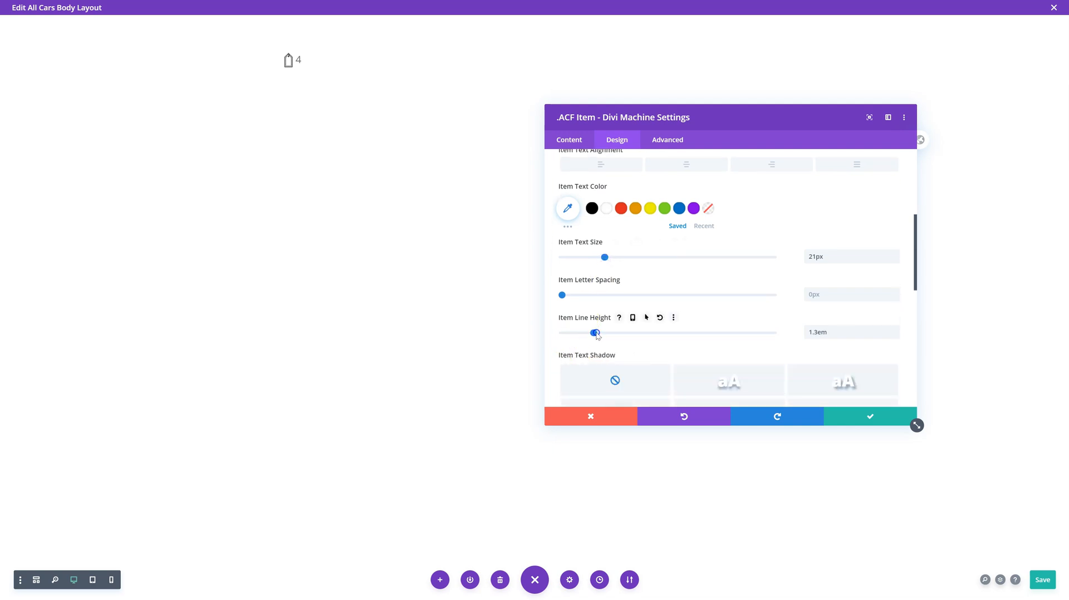
click(622, 208)
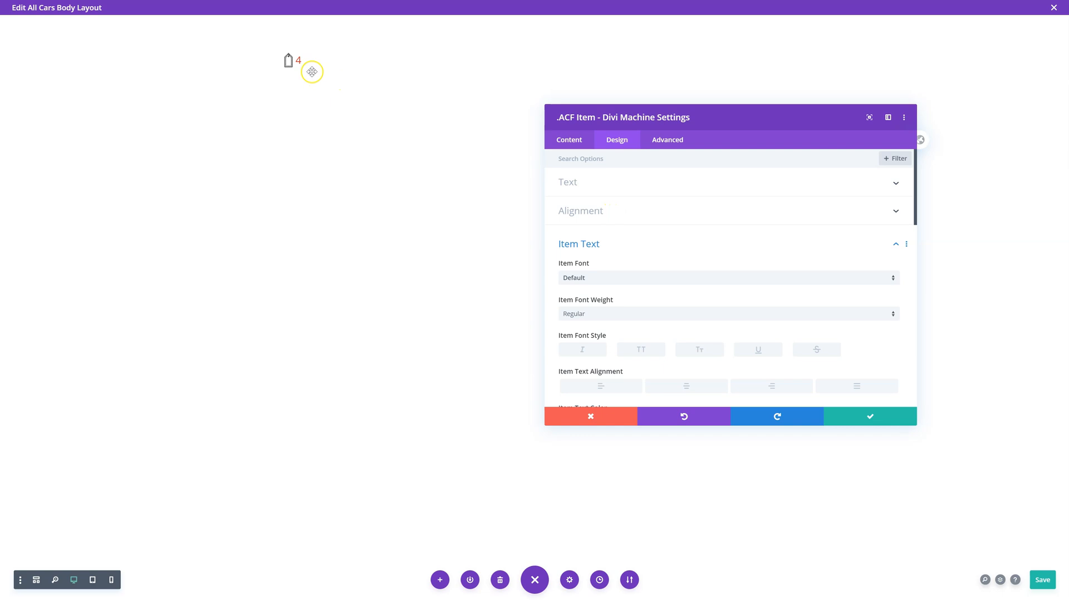
click(568, 141)
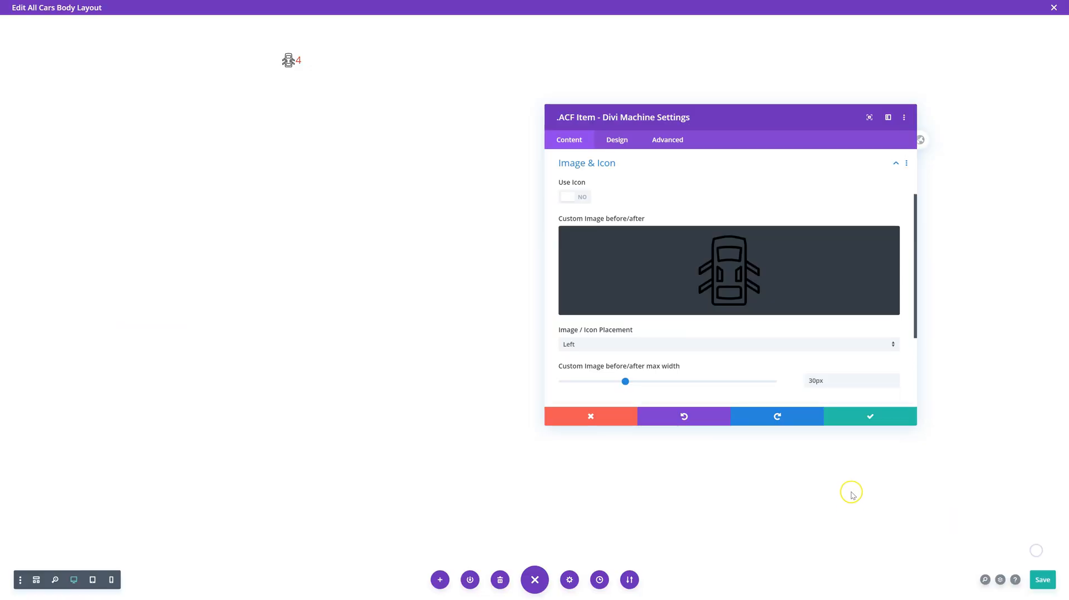
mouse_move(683, 417)
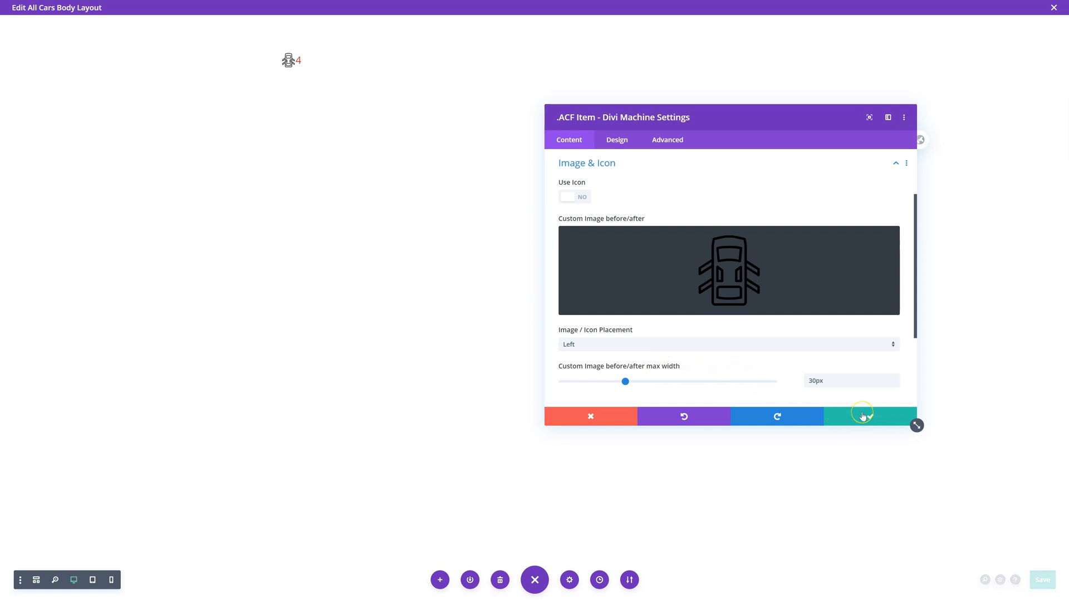
Save the Doors item and insert a second .ACF Item - Divi Machine module below it
click(862, 416)
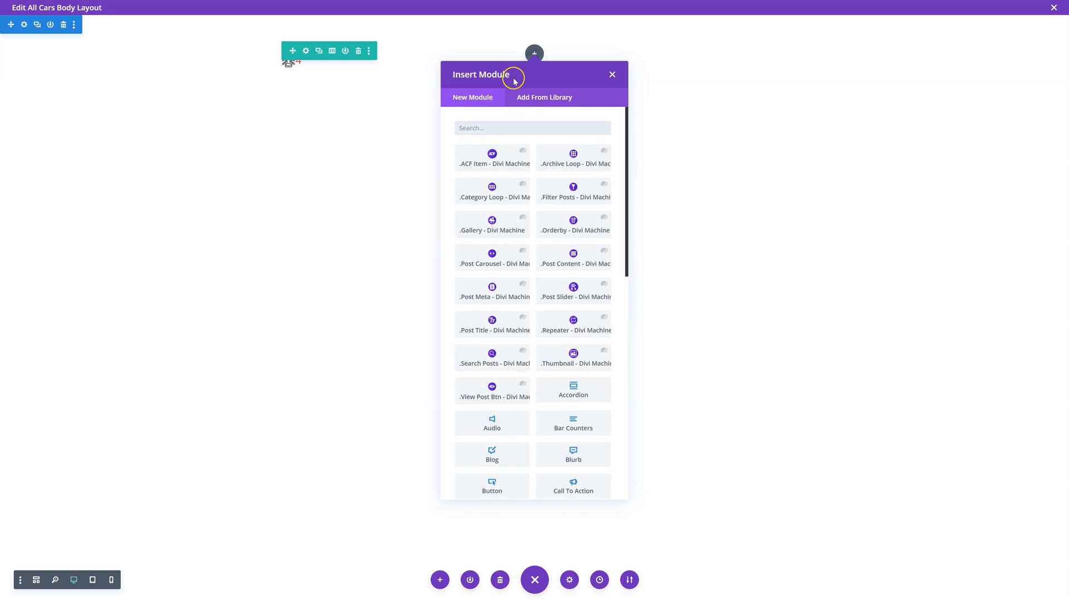
click(492, 158)
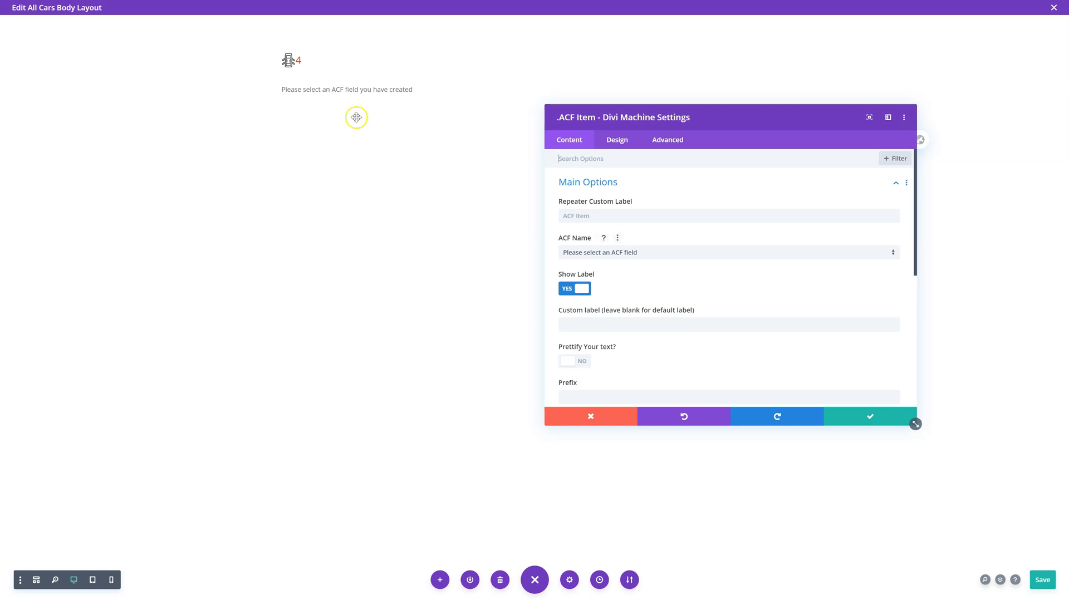
mouse_move(574, 230)
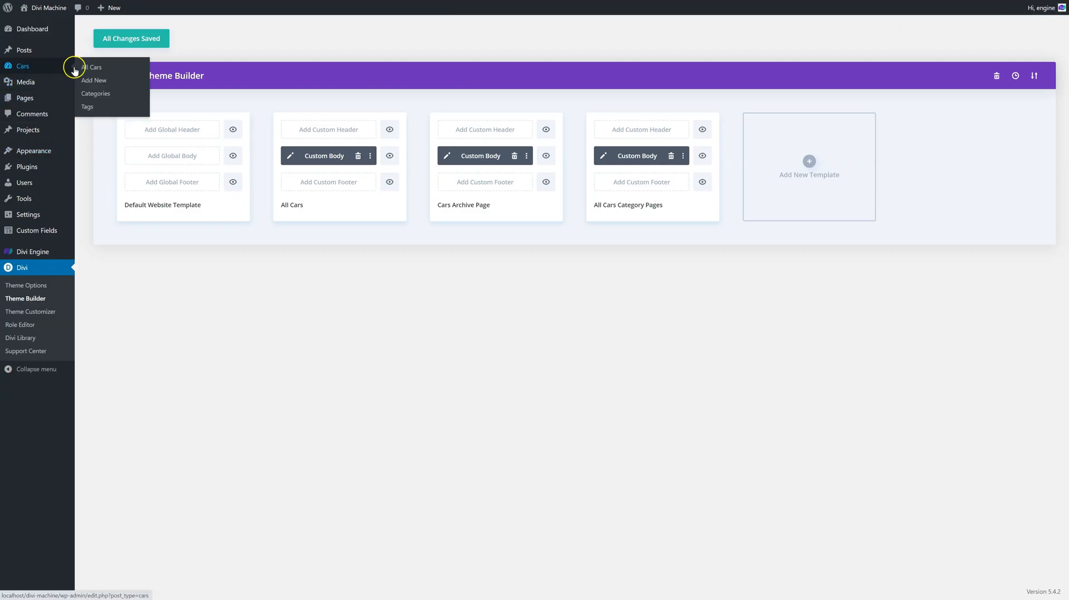
Open Audi A5 from Cars > All Cars, dismiss the Missing Post Content popup, and scroll through its ACF fields
click(91, 67)
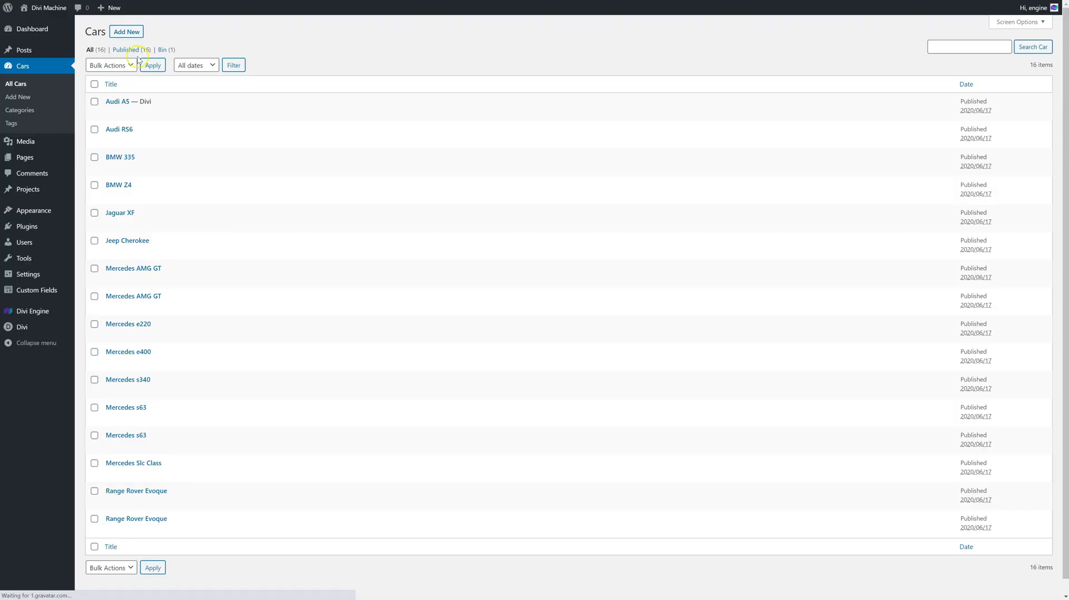
mouse_move(144, 224)
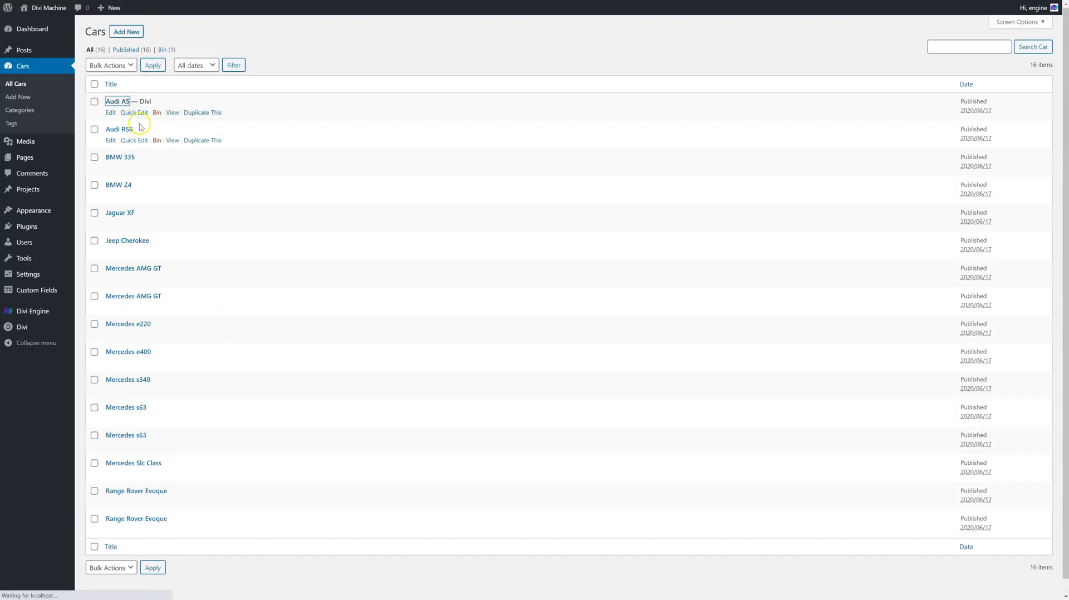
click(118, 101)
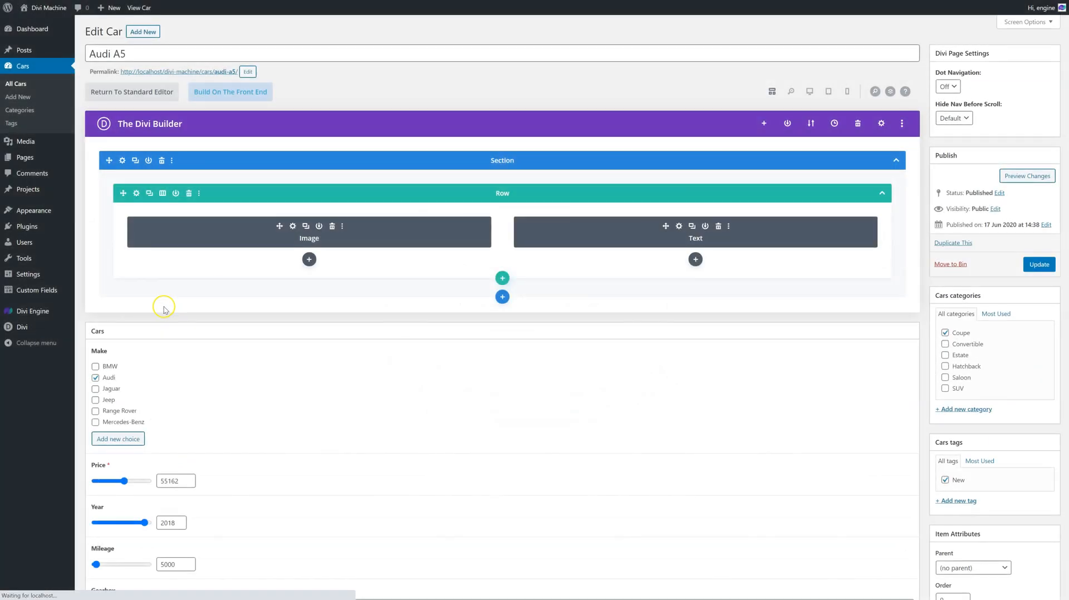
scroll(down, 3)
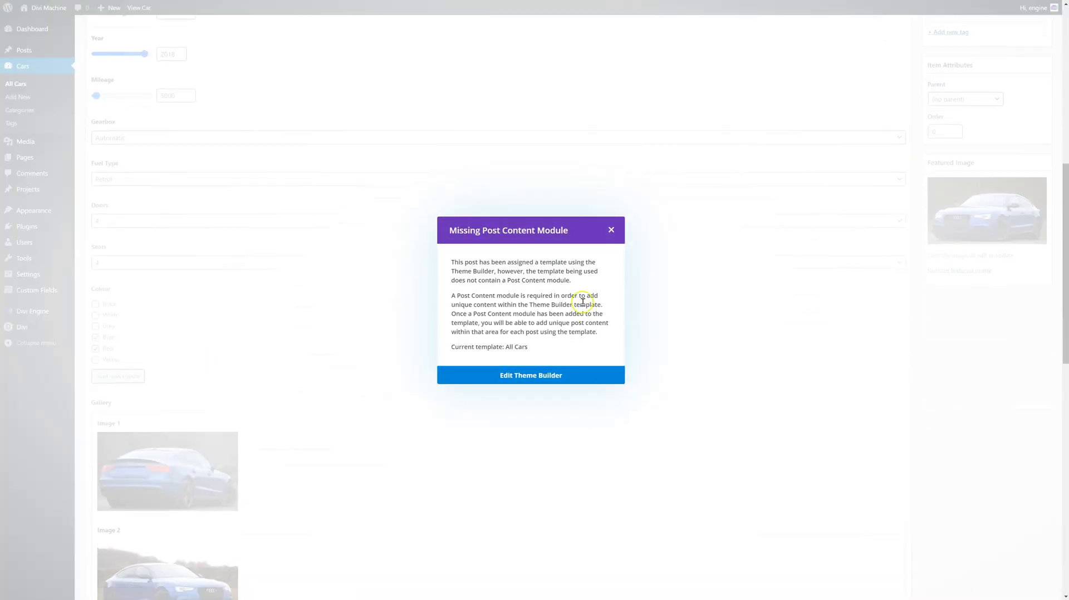
click(612, 230)
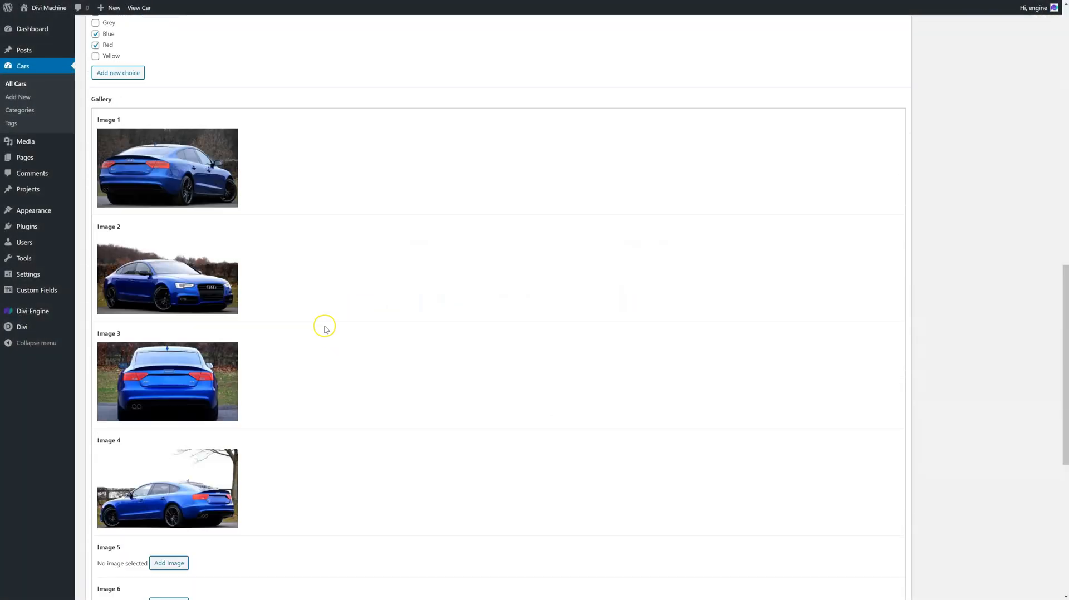
scroll(down, 3)
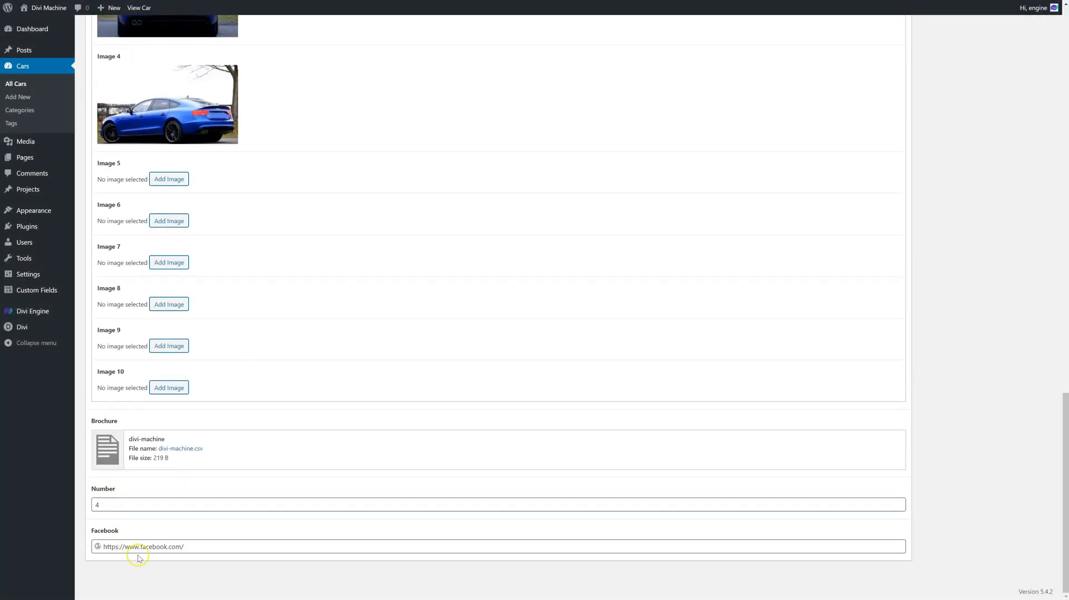
mouse_move(129, 540)
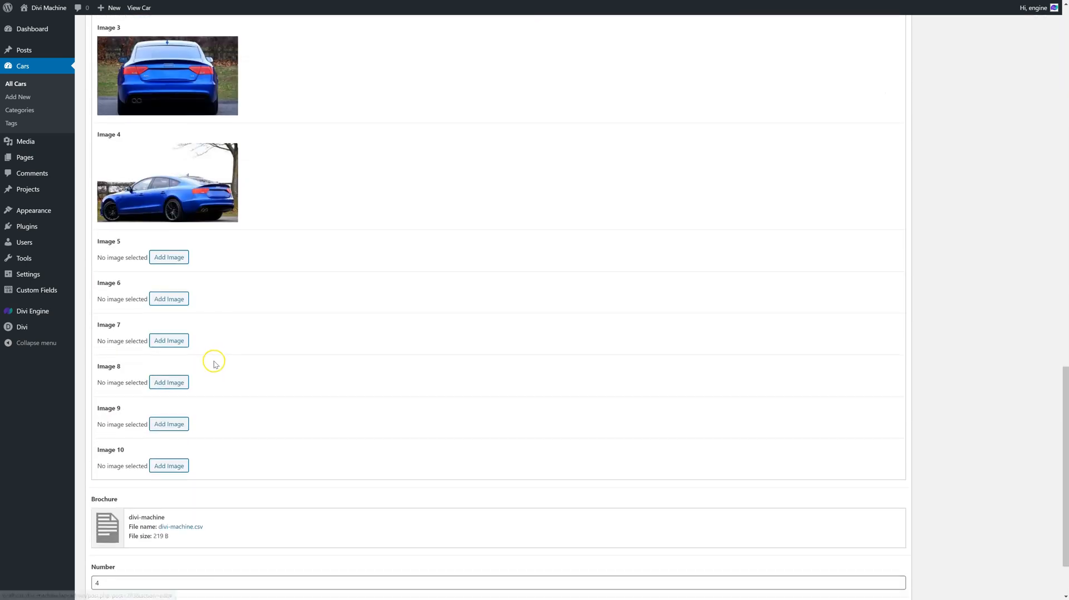
scroll(down, 3)
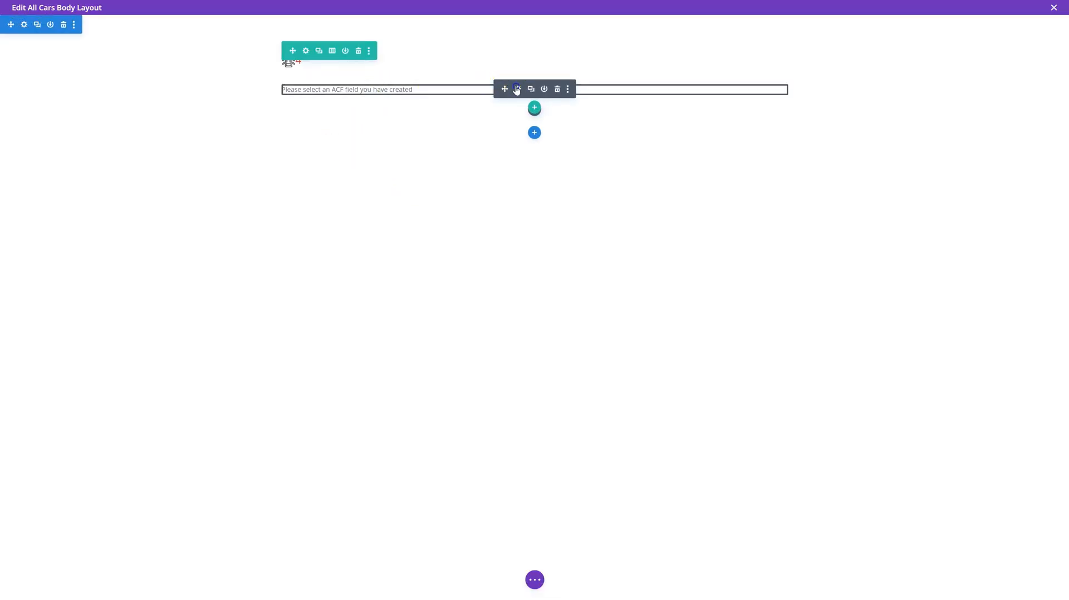
Set the new ACF item to the Brochure field with Show Label off, then expand Specific Settings
click(517, 89)
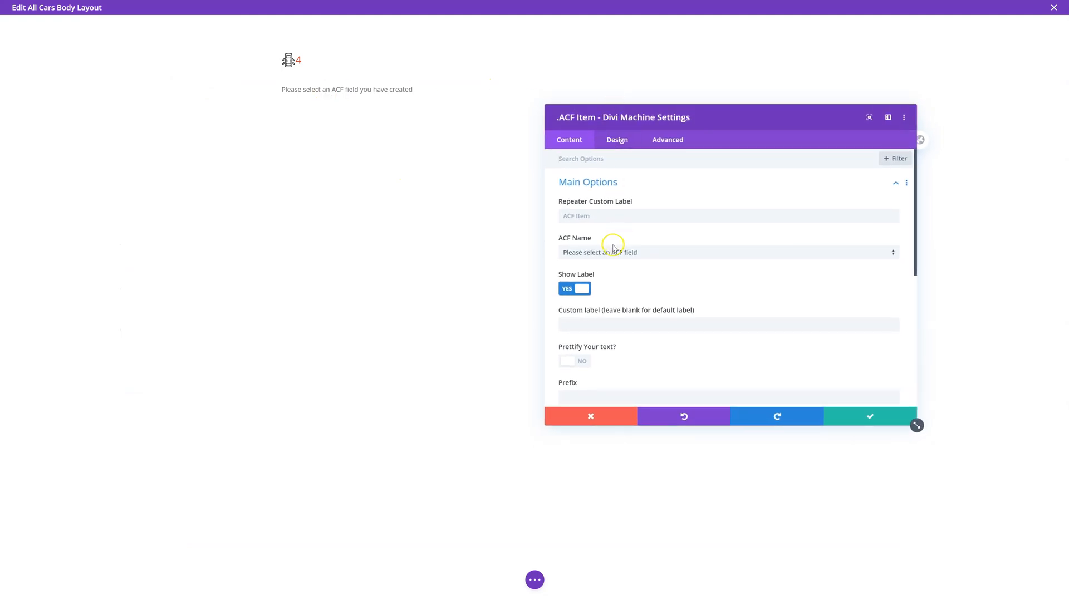
click(728, 252)
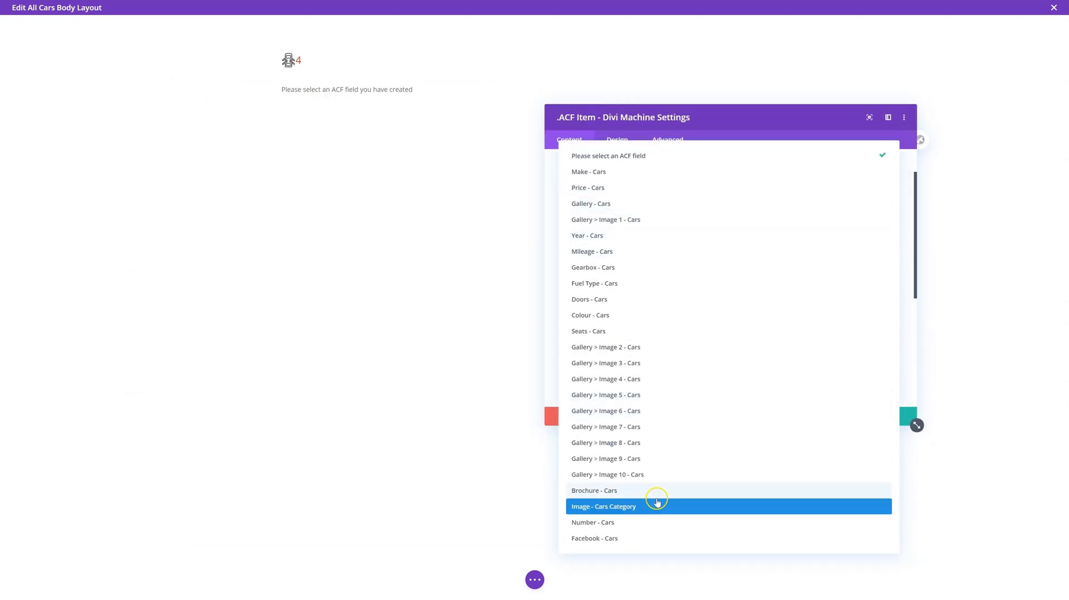
click(594, 491)
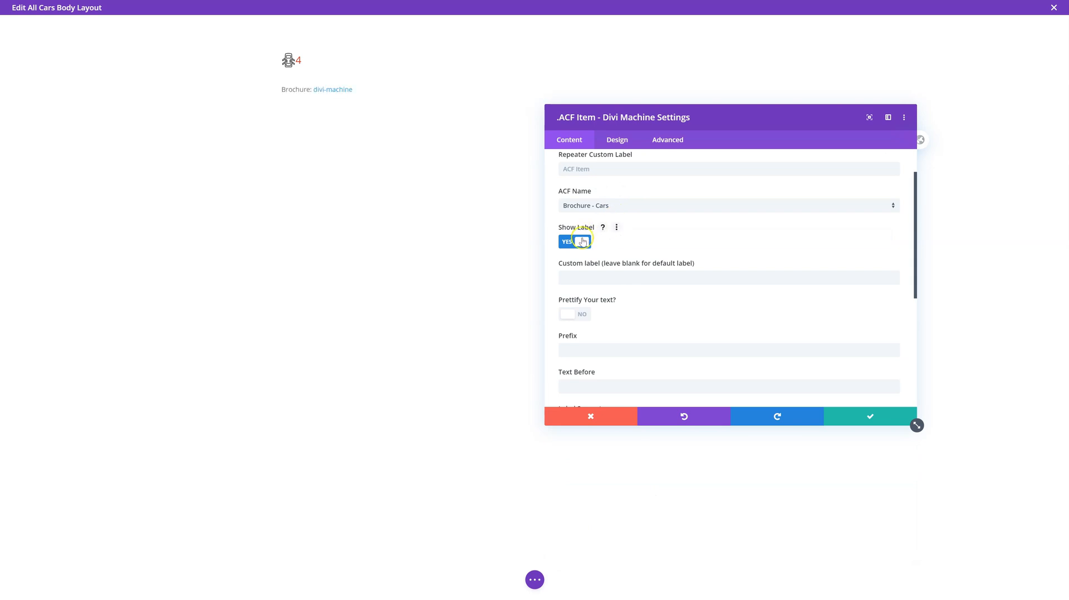
click(575, 241)
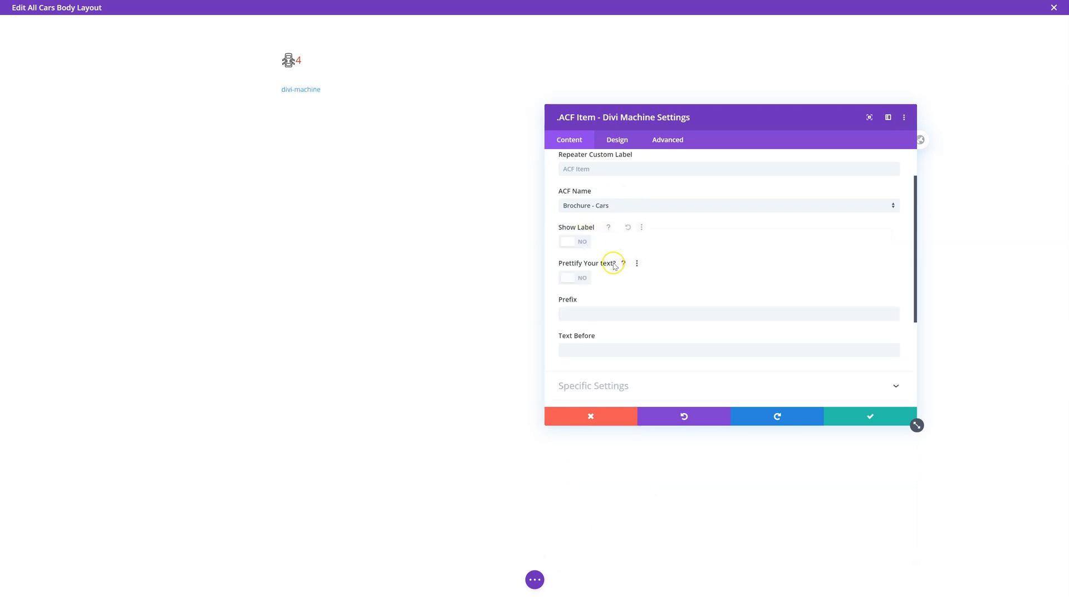
mouse_move(609, 294)
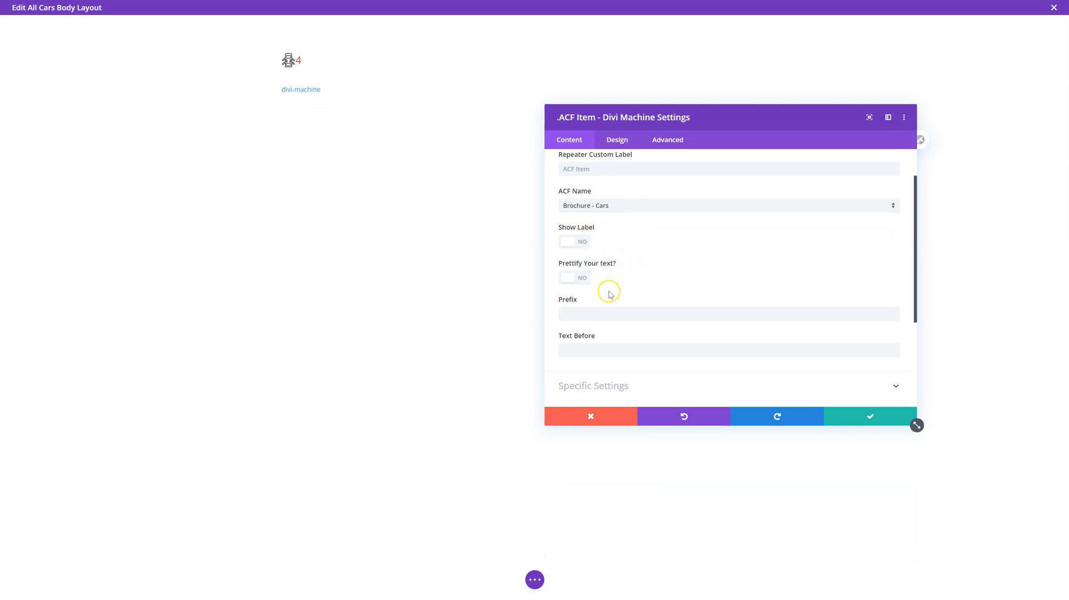
click(592, 386)
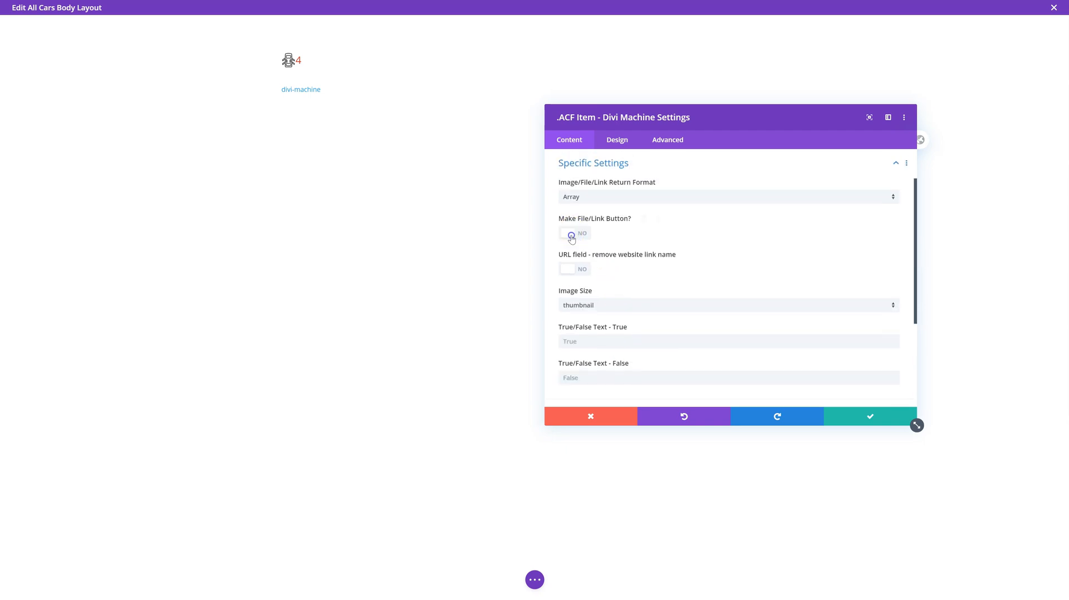
Make the Brochure link a custom-styled button with red background and 100px border radius, then save
click(617, 140)
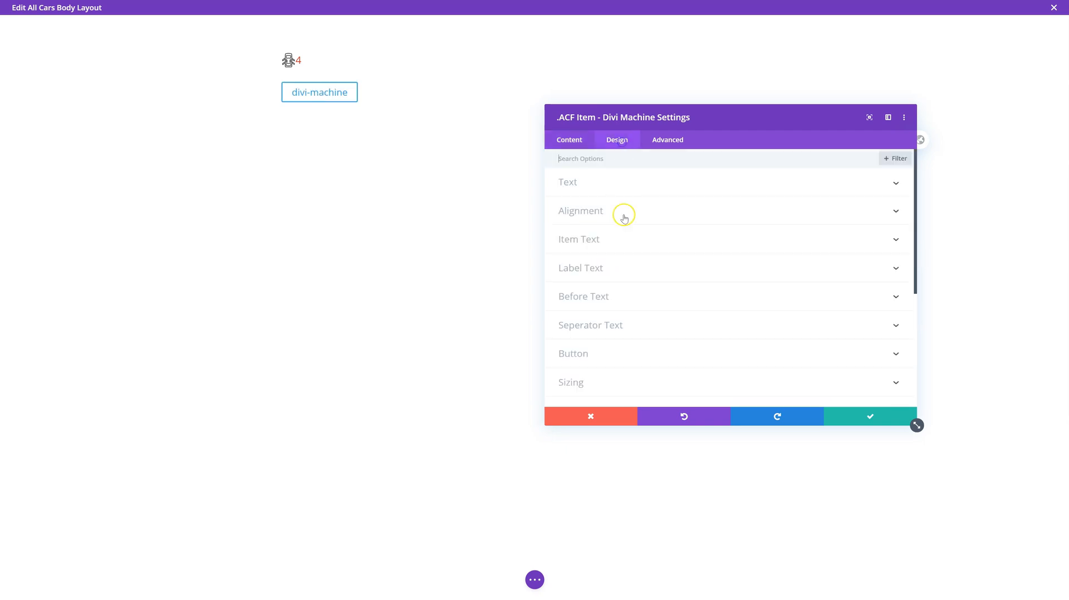
click(573, 354)
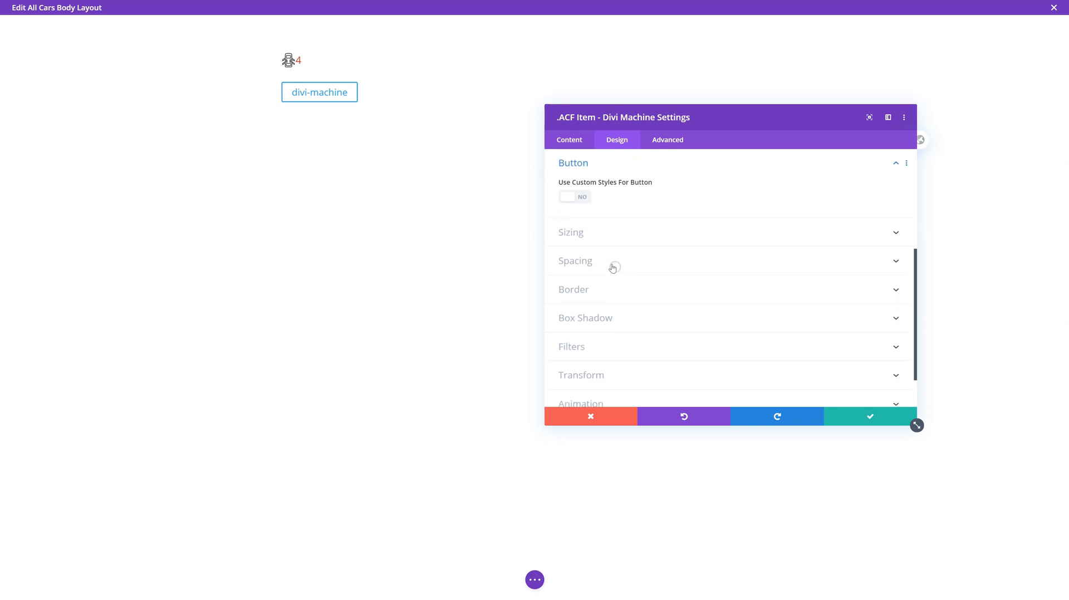
click(575, 197)
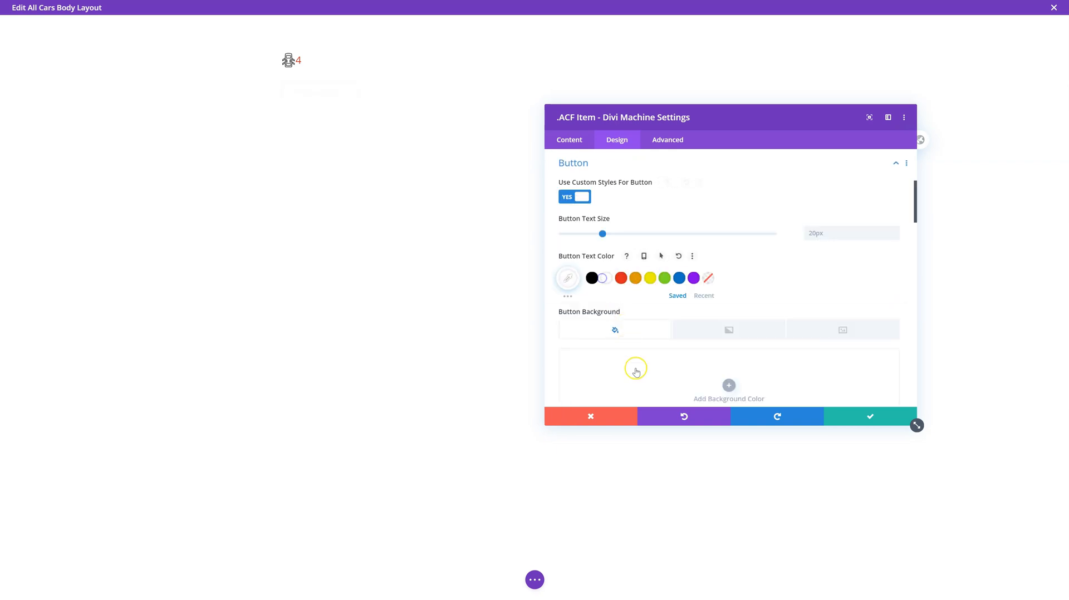
click(619, 358)
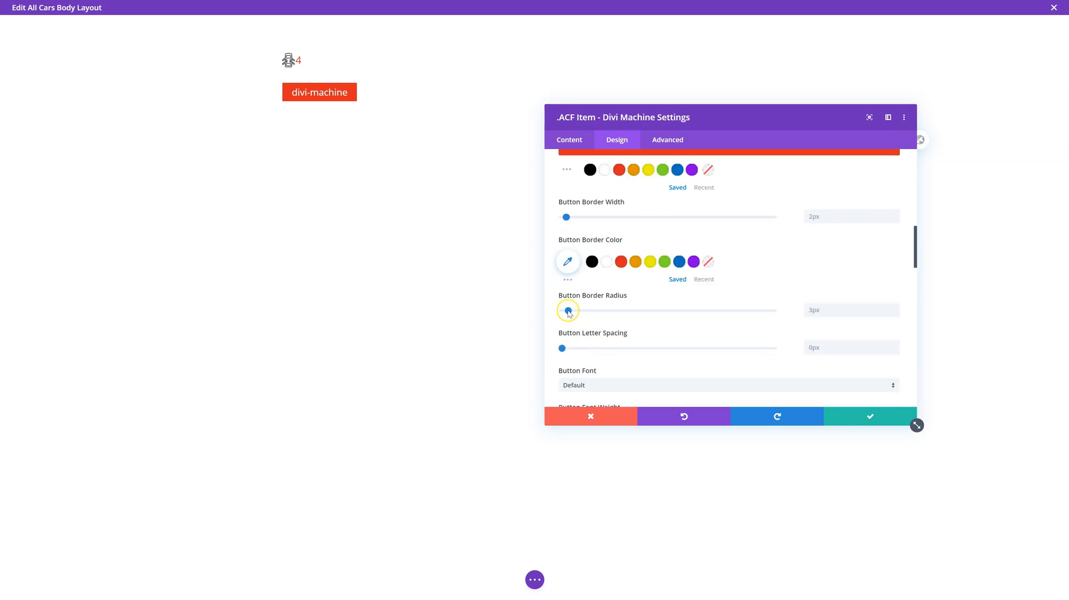
drag(566, 311, 773, 310)
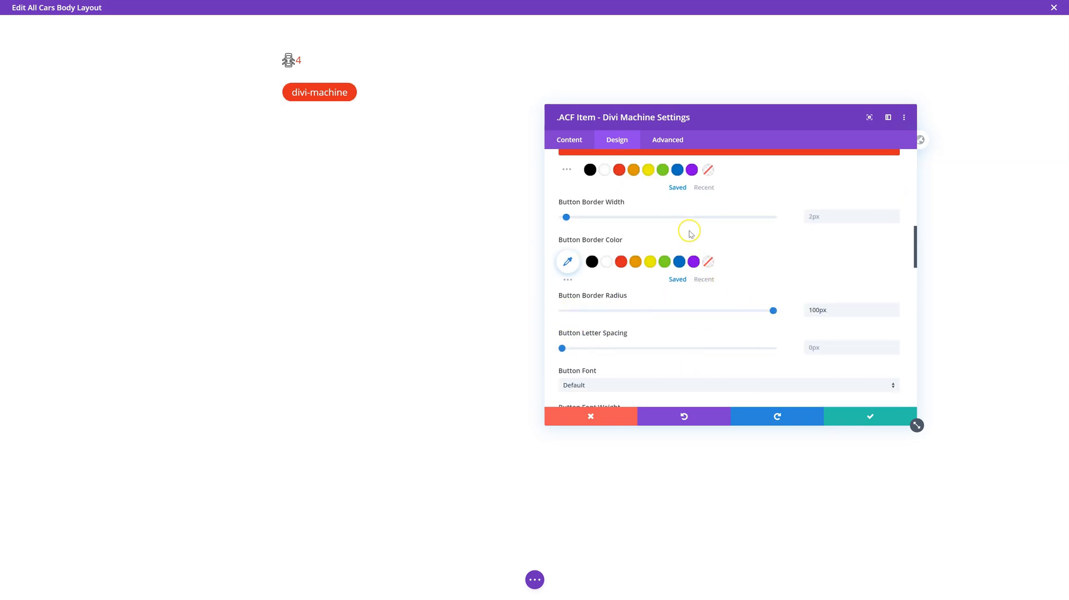
click(869, 417)
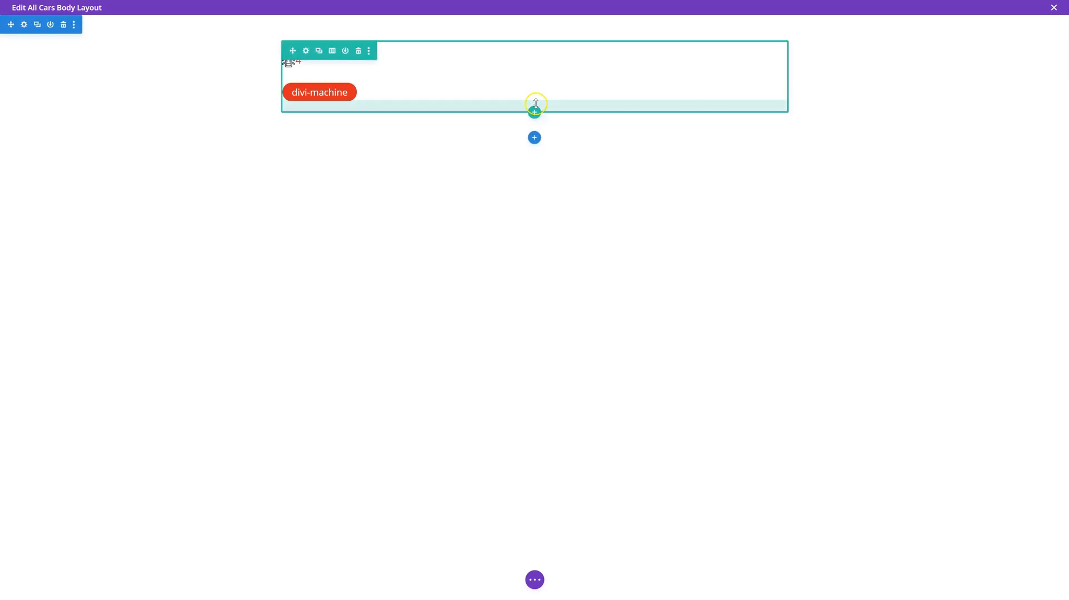
click(534, 111)
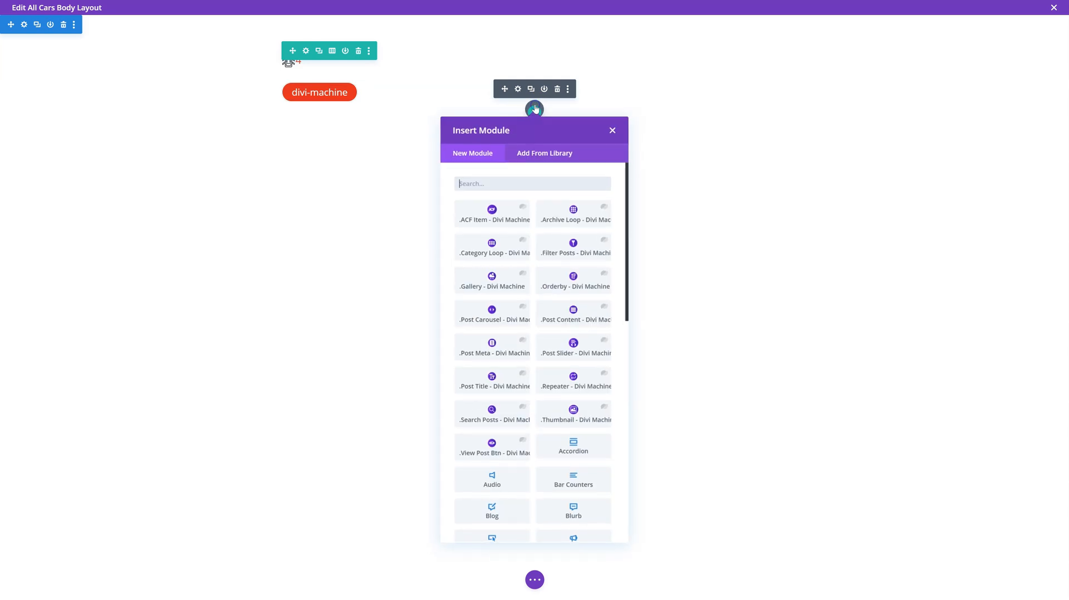
click(492, 214)
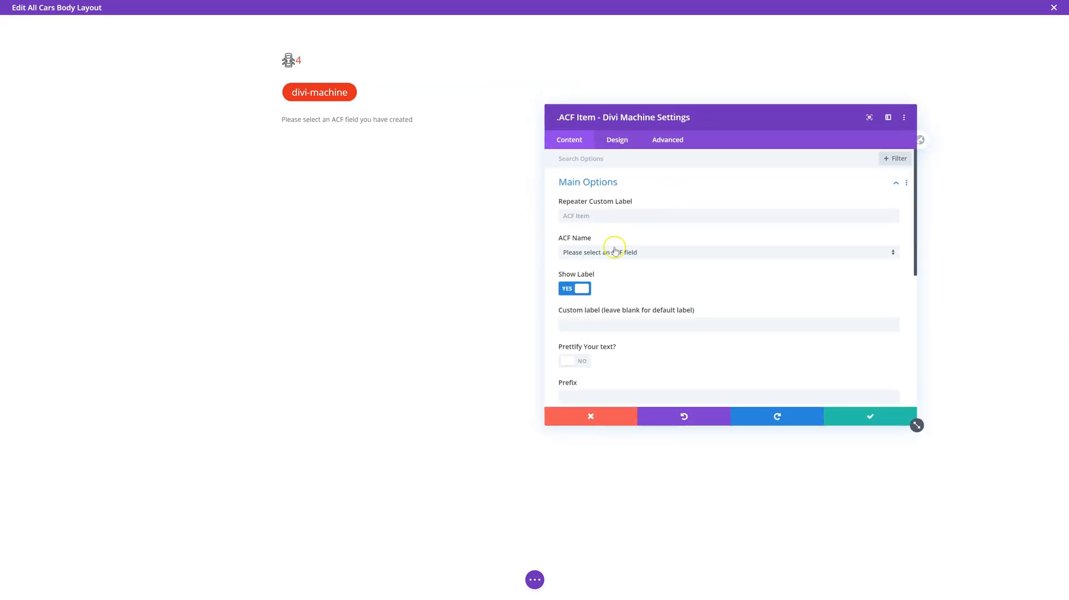
click(728, 252)
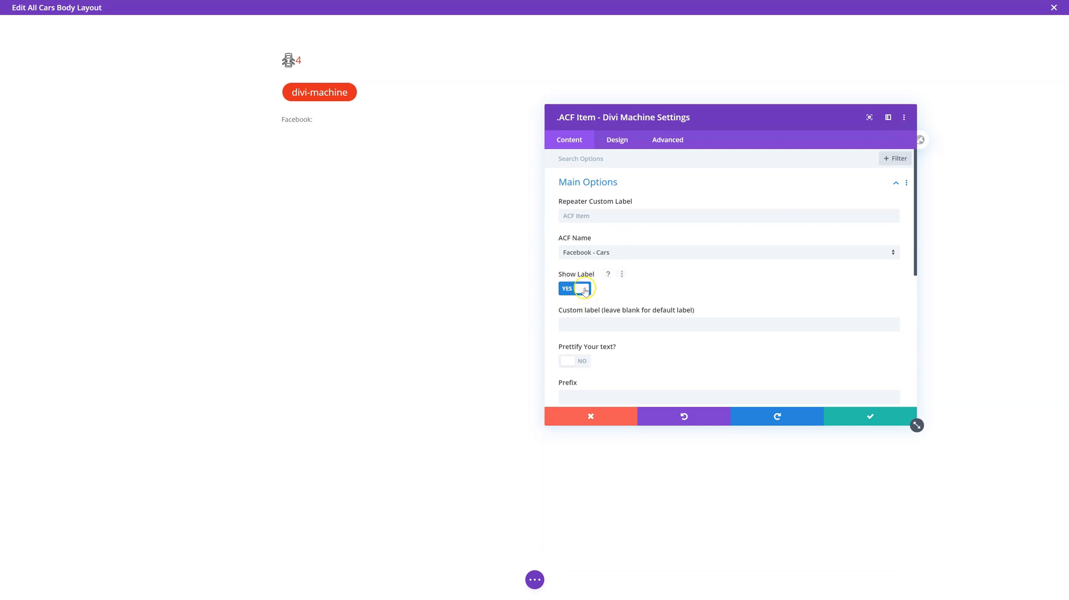
click(582, 288)
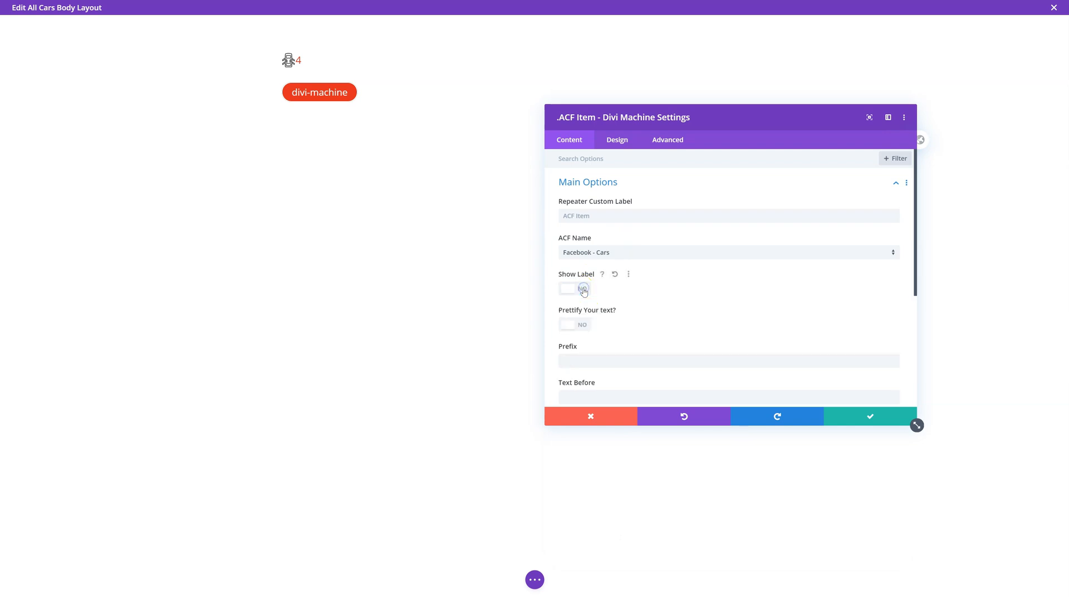
scroll(down, 3)
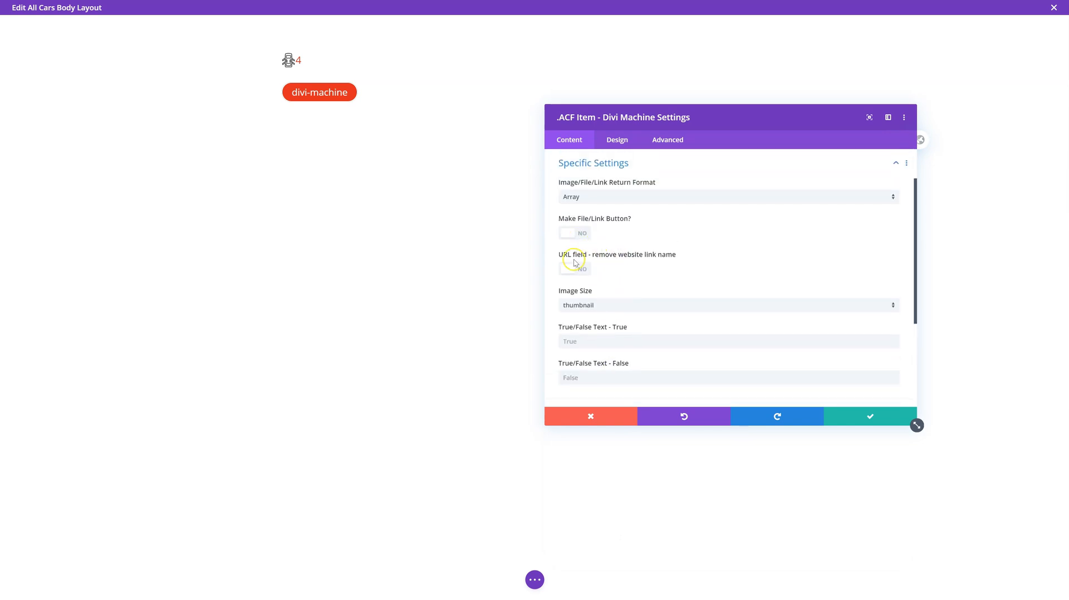
click(575, 265)
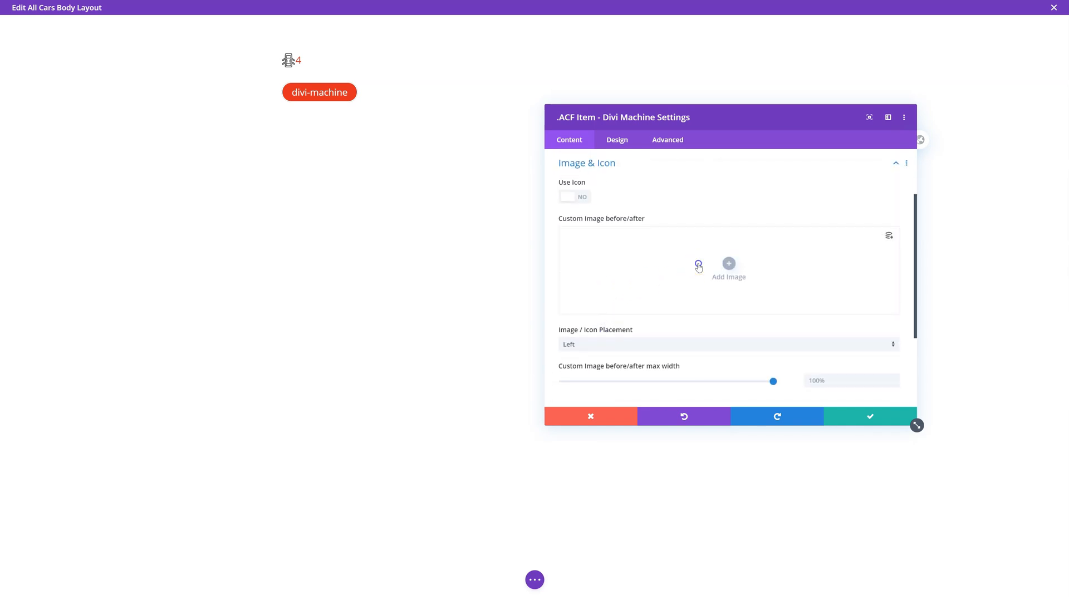
click(728, 267)
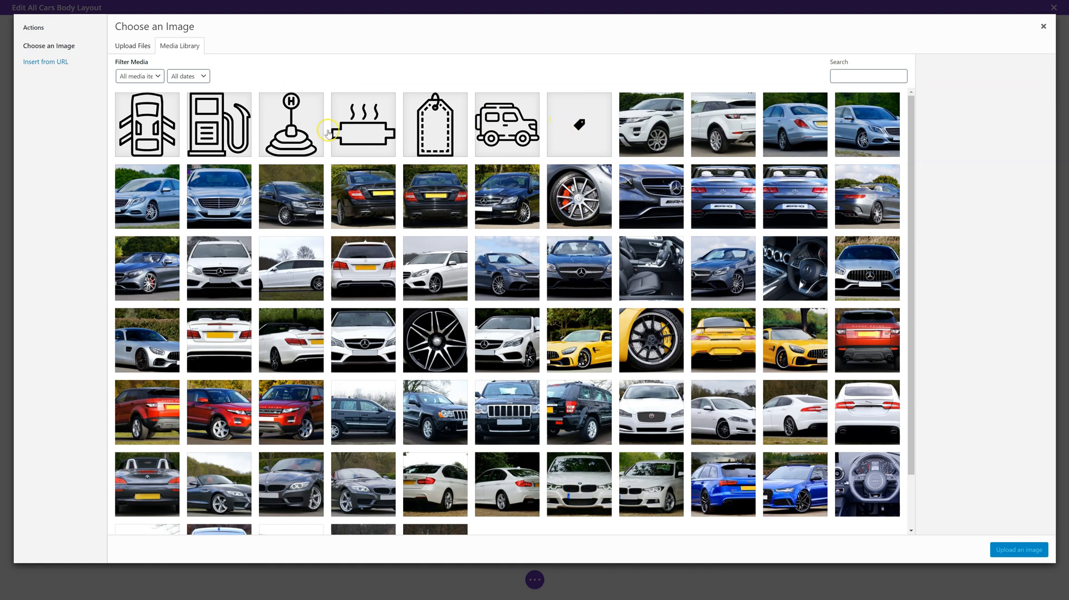
click(290, 124)
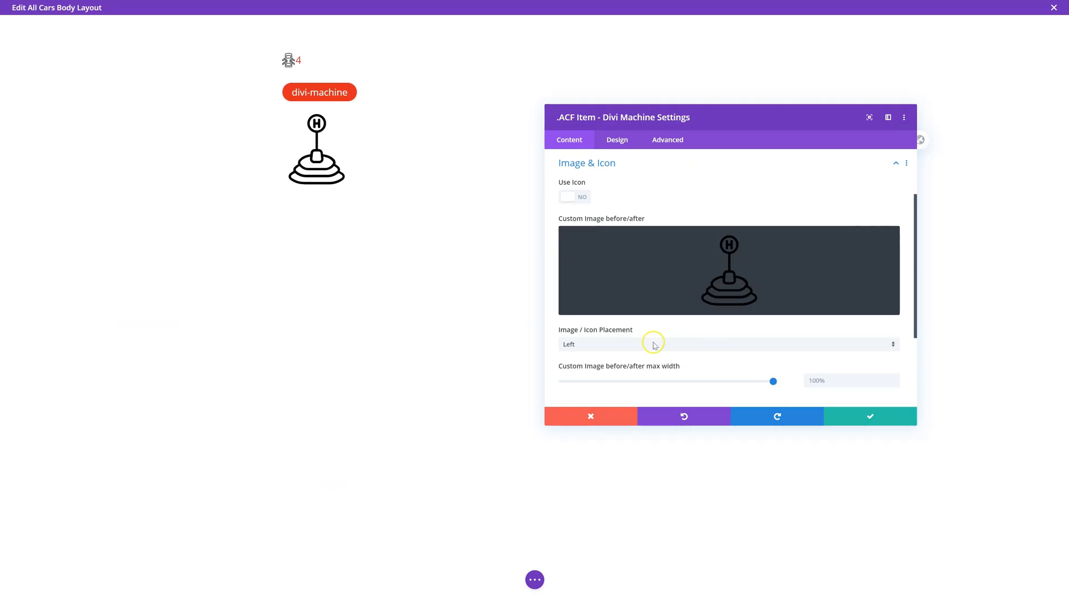
mouse_move(700, 286)
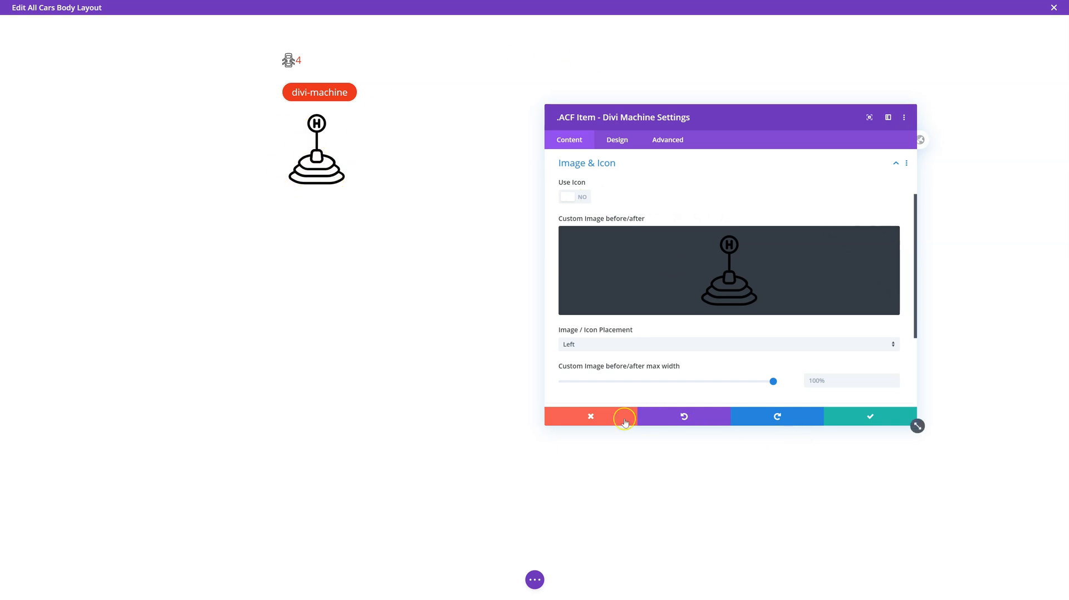
click(590, 416)
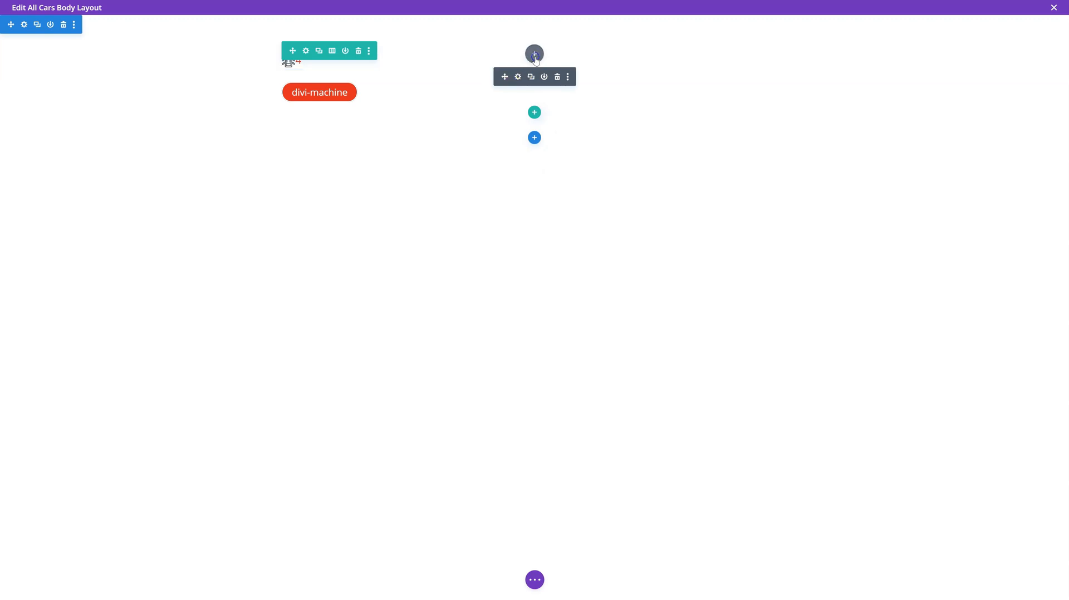
Insert a Gallery - Divi Machine slider fed by the Group field 'Gallery - Cars' with image name 'image'
click(533, 54)
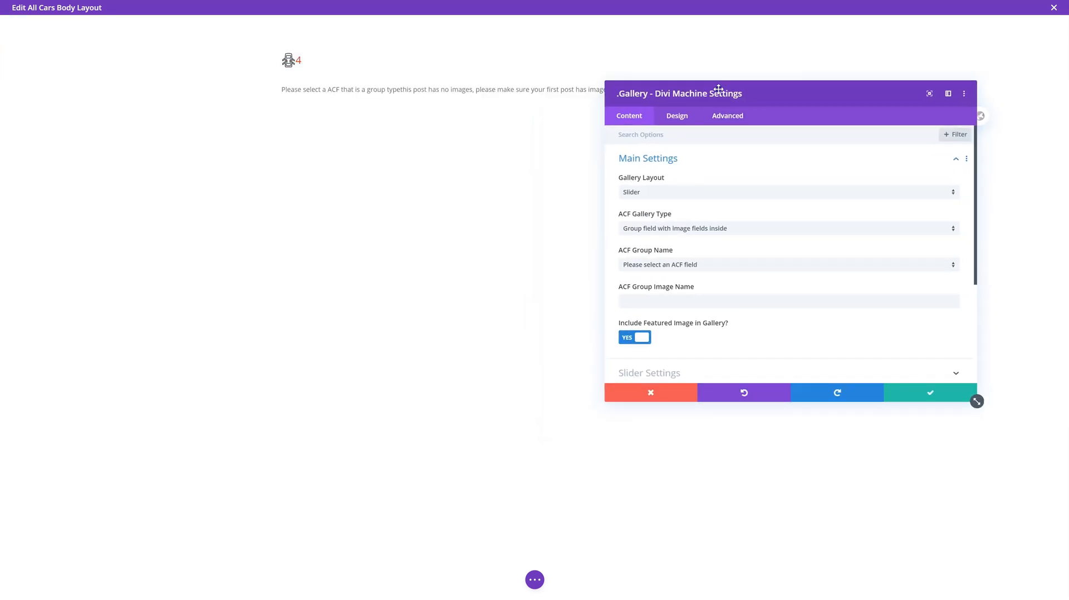
mouse_move(652, 196)
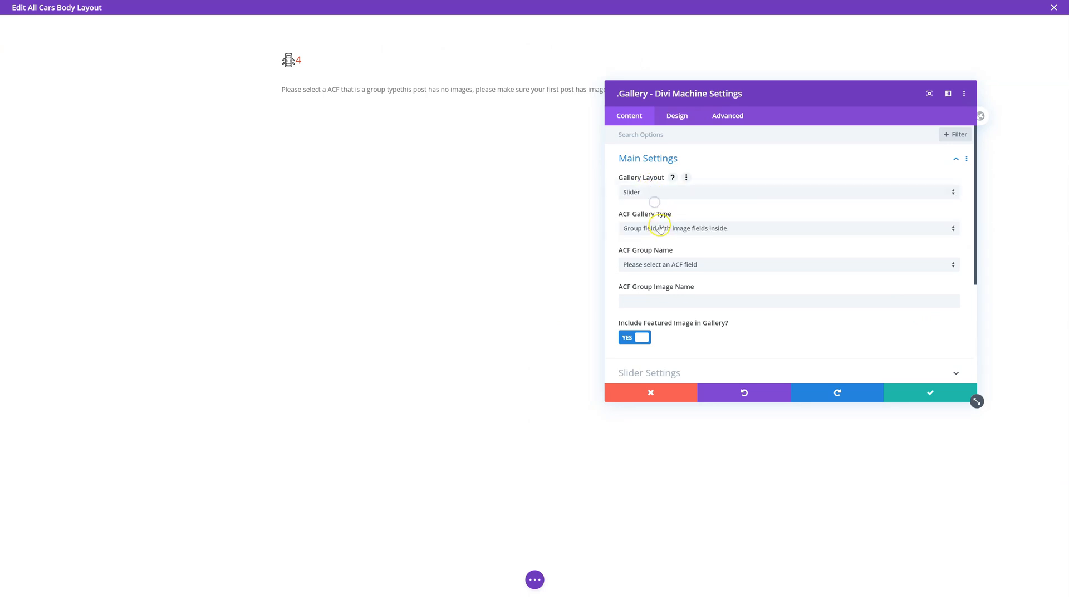
click(788, 228)
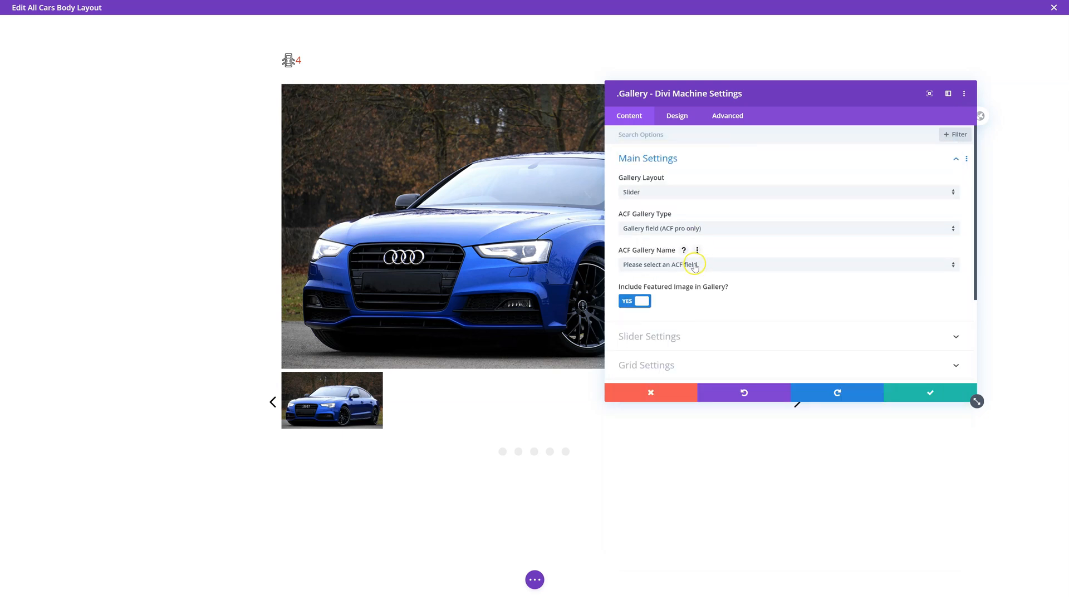
click(788, 228)
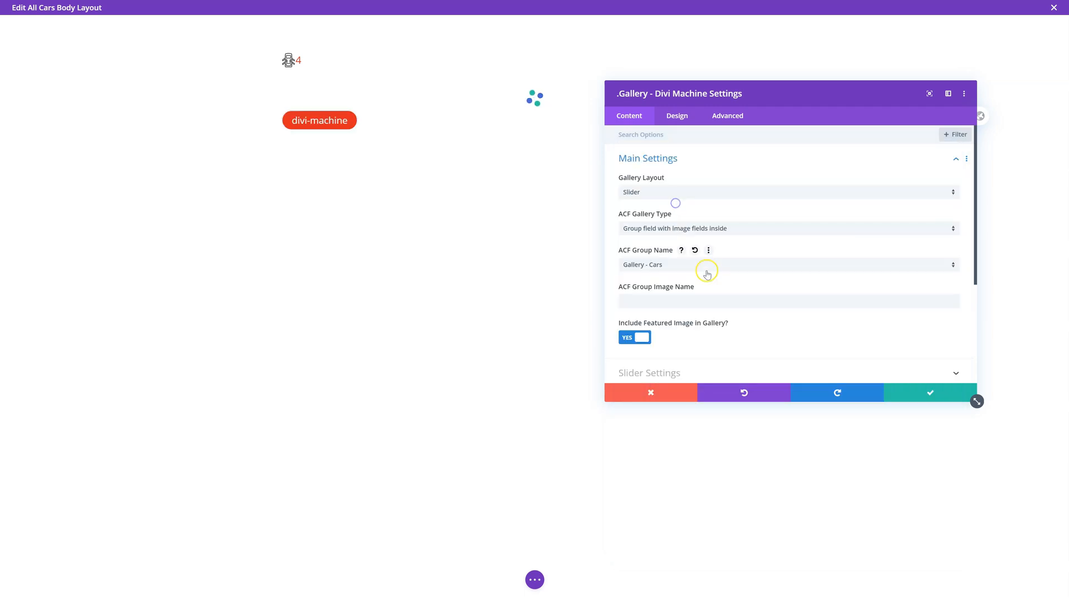
text(image)
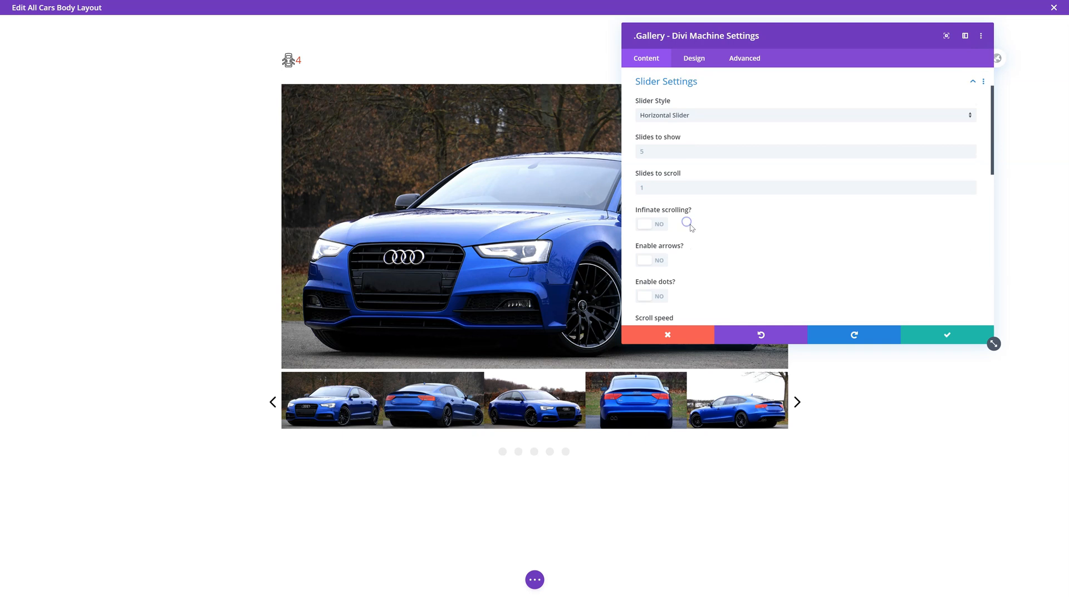
scroll(down, 3)
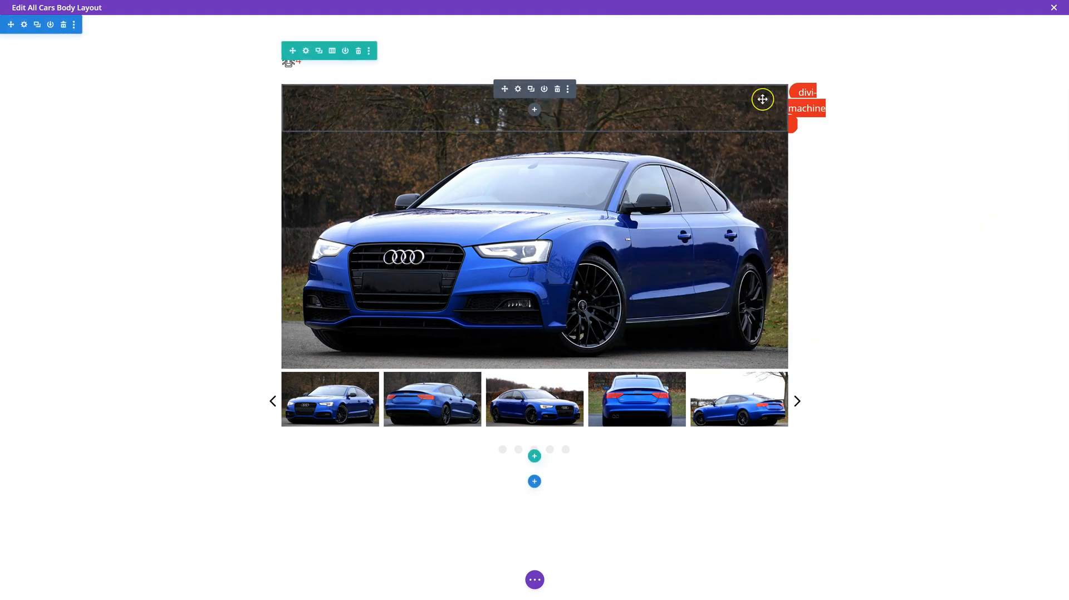
mouse_move(754, 88)
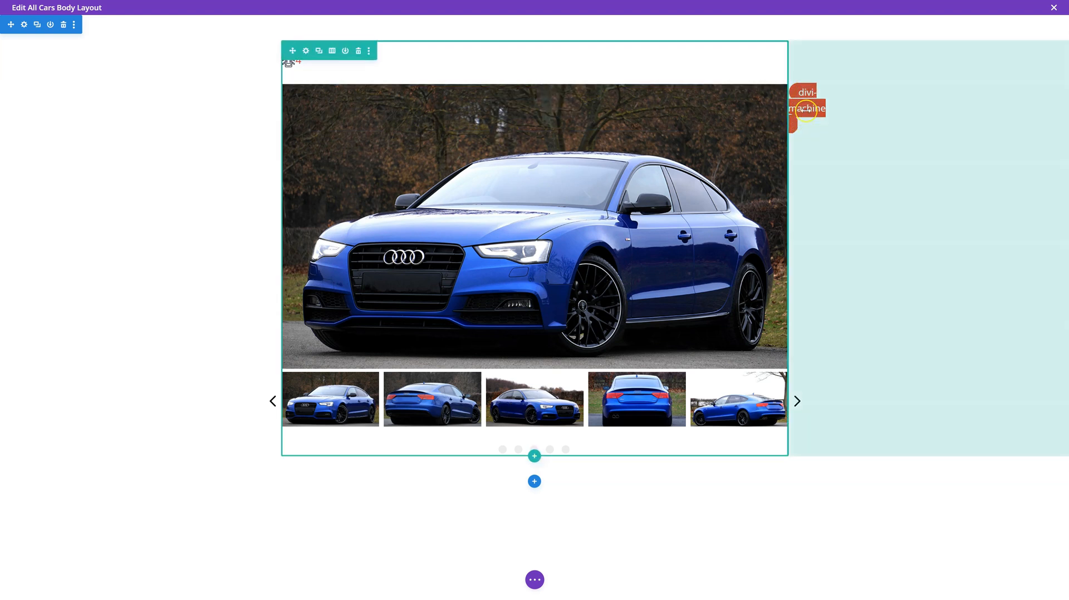
mouse_move(523, 99)
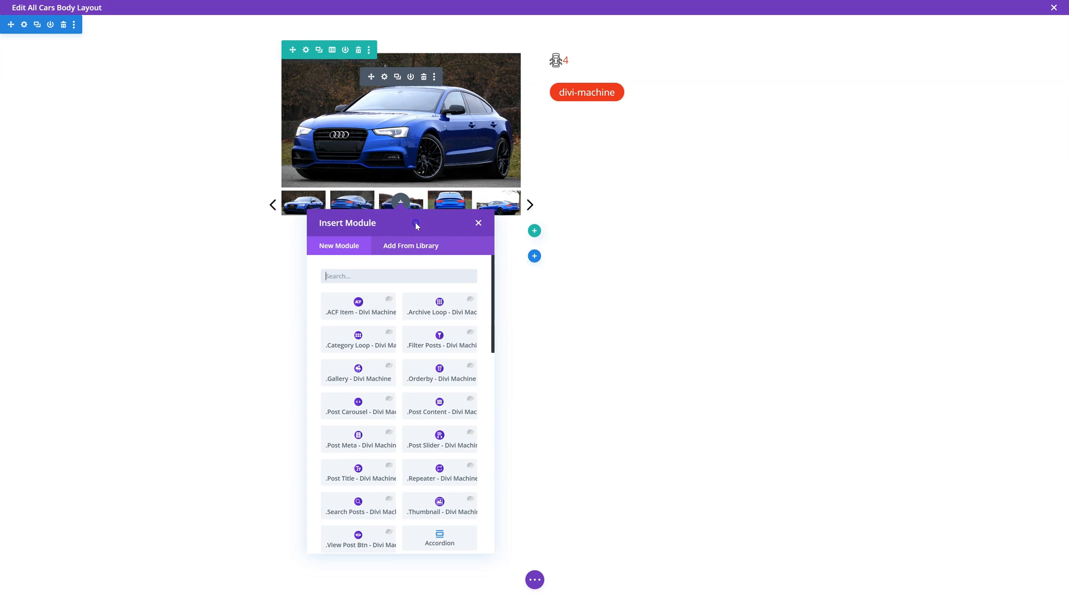
mouse_move(437, 357)
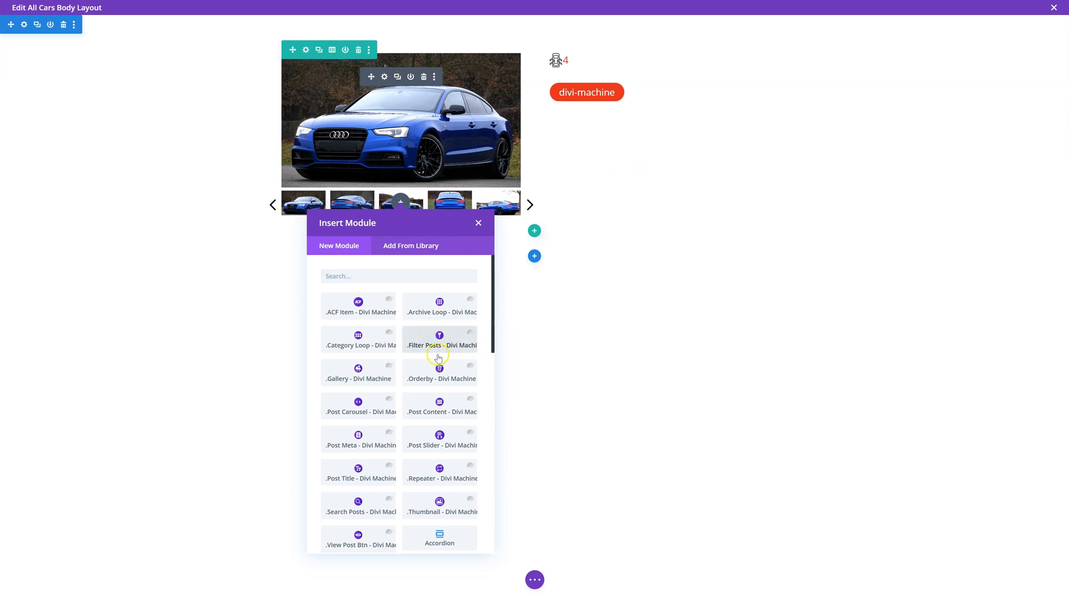
mouse_move(441, 478)
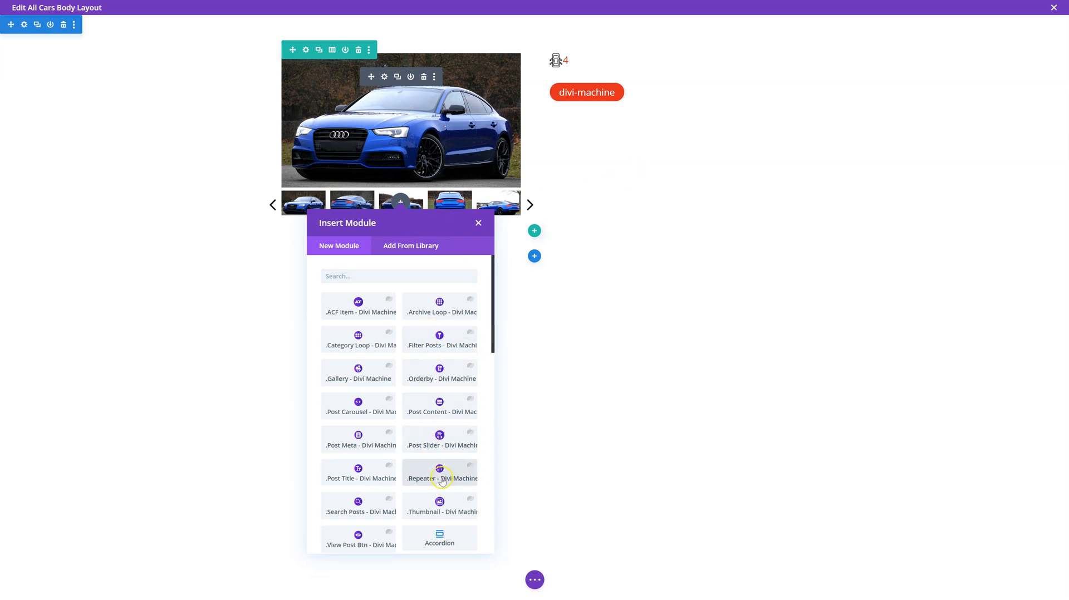
Insert a .Repeater - Divi Machine module below the gallery and reopen its settings
click(438, 479)
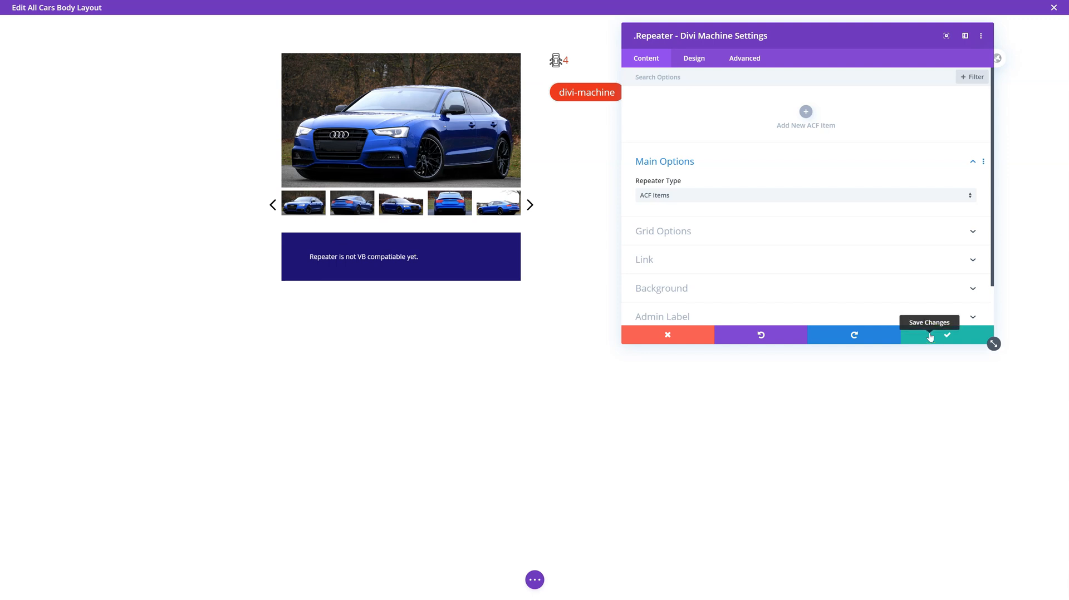
click(947, 335)
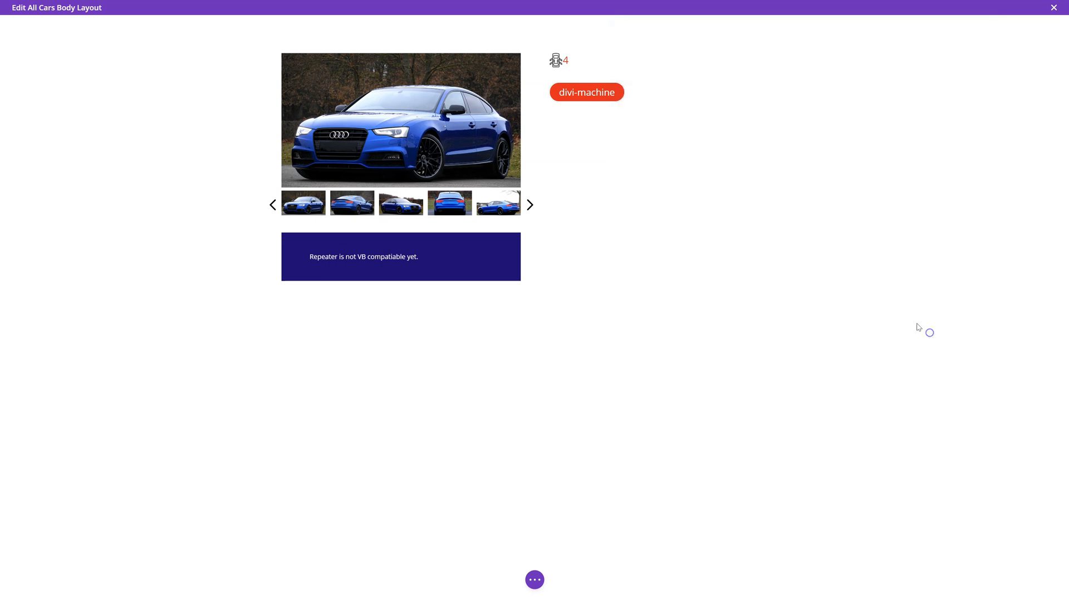
click(602, 93)
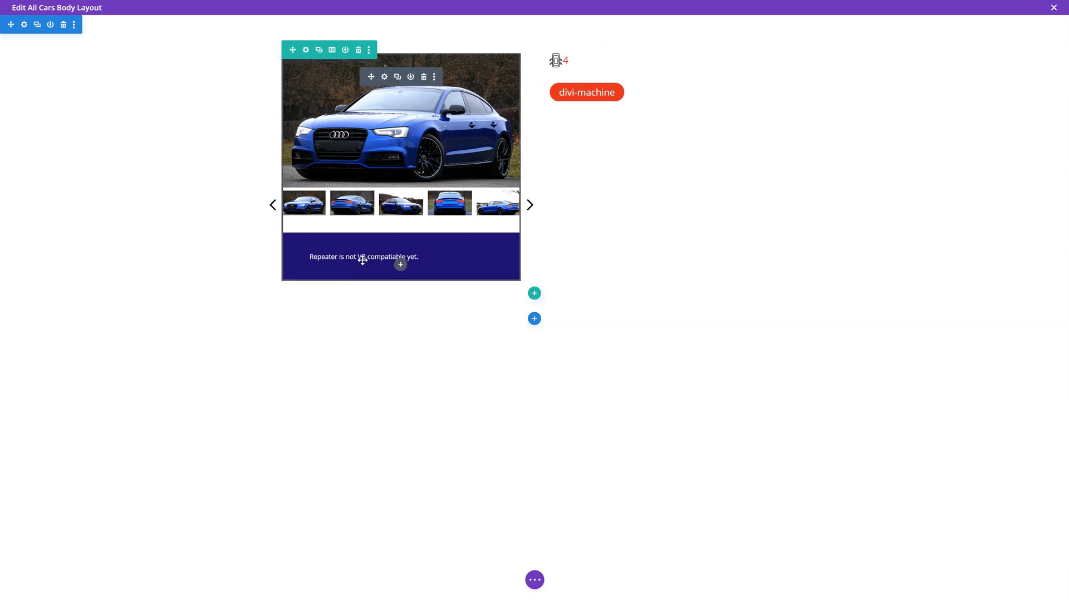
click(305, 50)
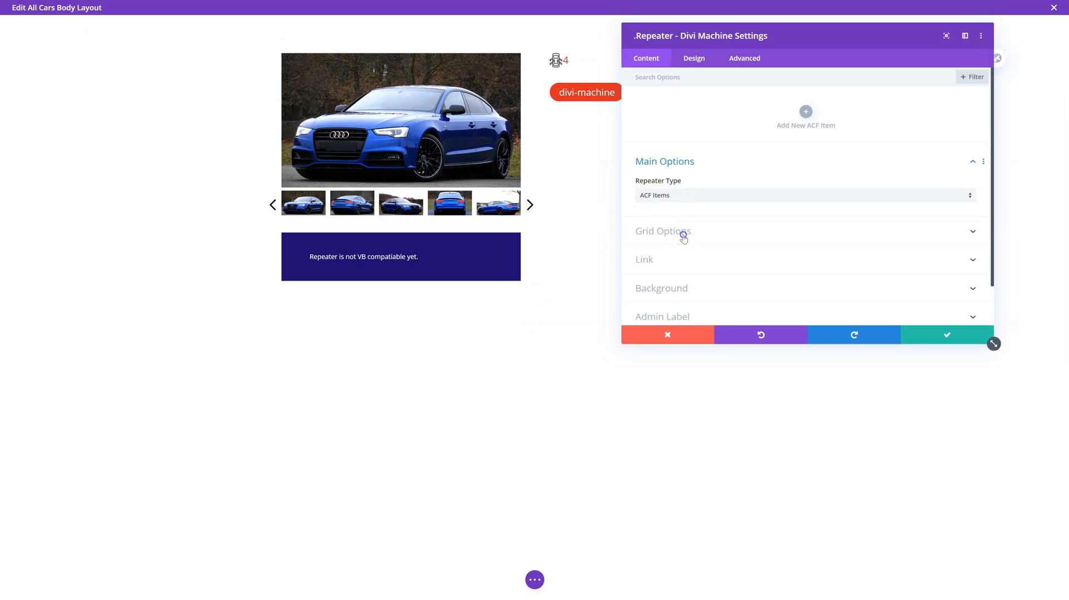
Set Grid Columns and Mobile Grid Columns to Three, then discard all the repeater changes
click(663, 231)
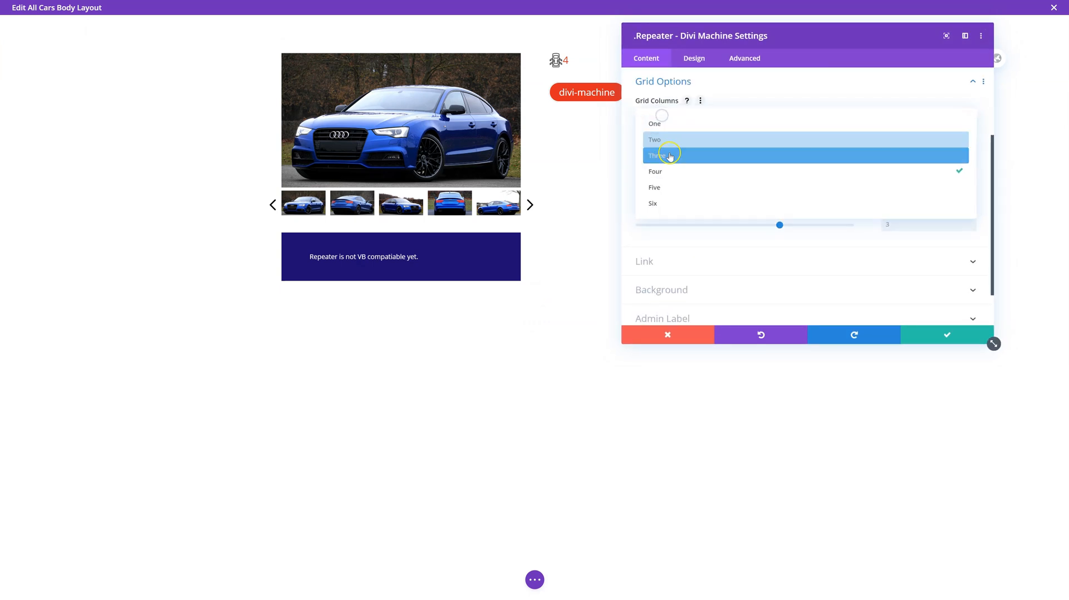
click(664, 154)
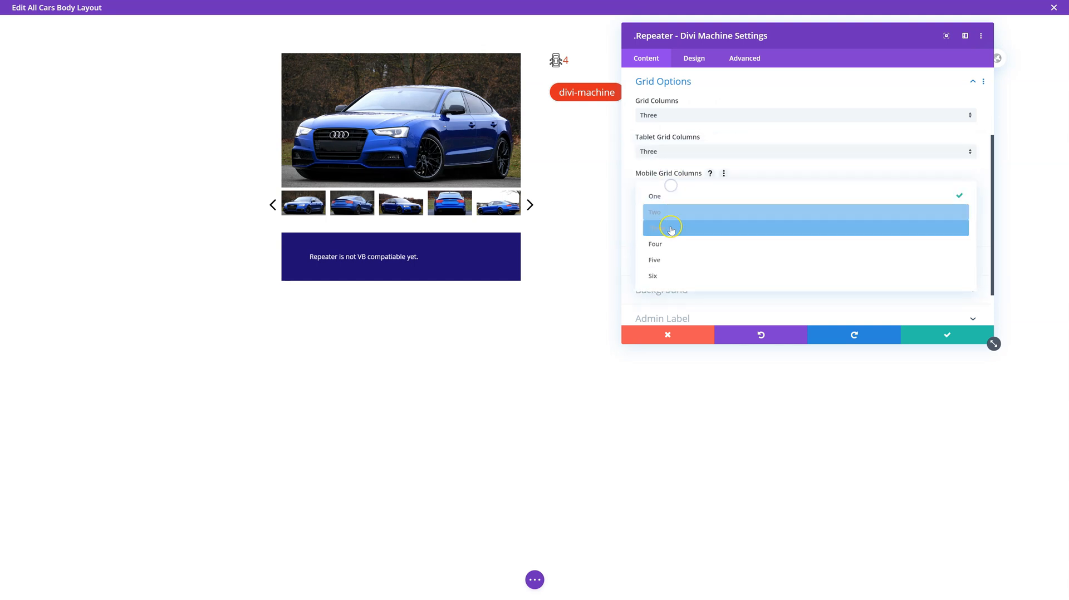
click(670, 229)
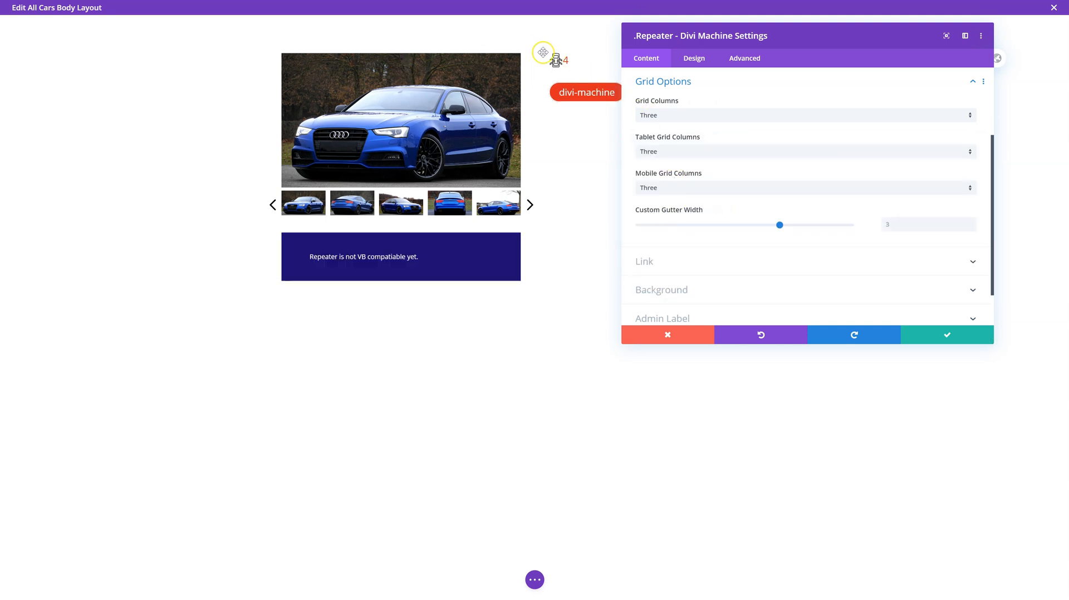
mouse_move(319, 255)
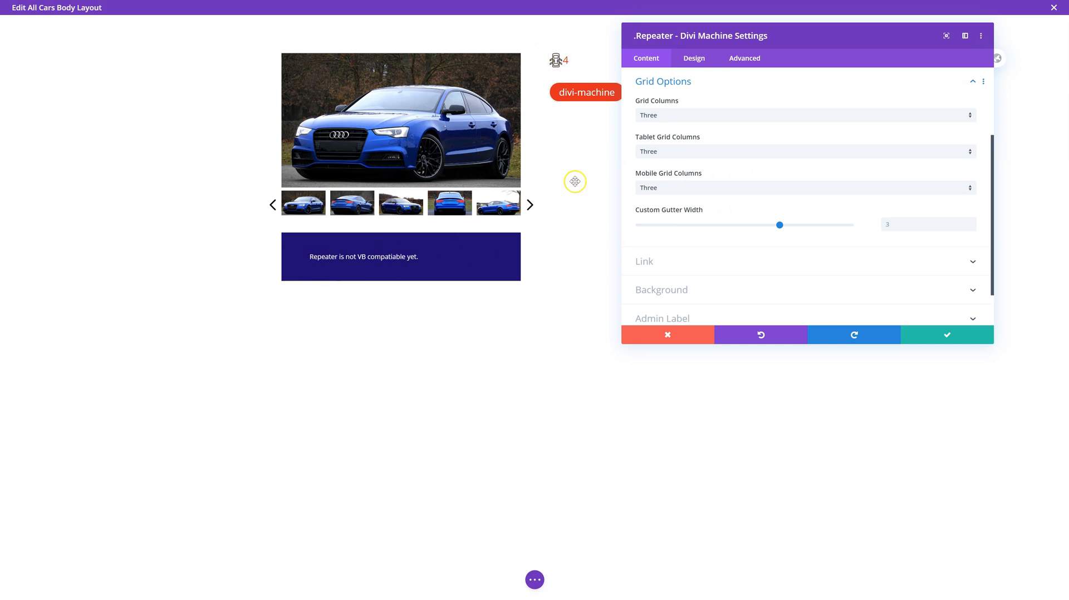
mouse_move(429, 253)
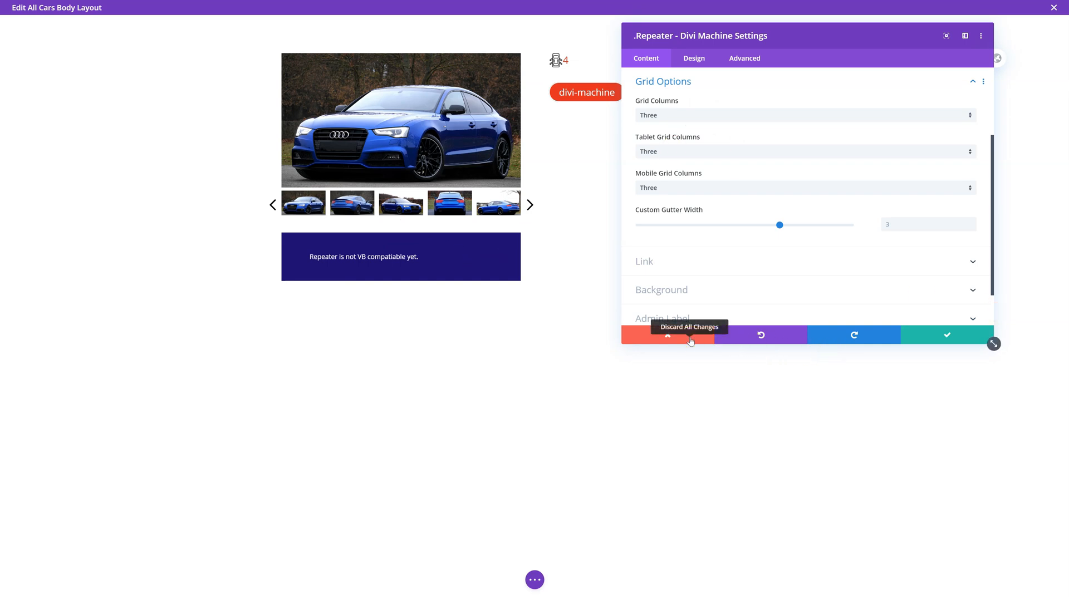
click(667, 335)
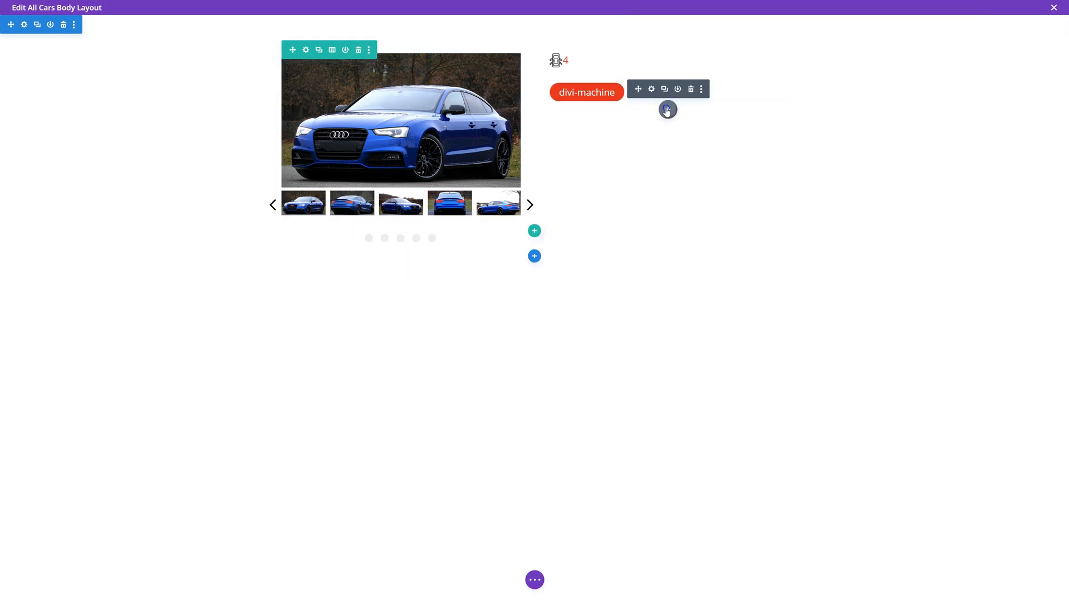
Insert a .Thumbnail - Divi Machine module linked to the single page with Flip Image style
click(667, 110)
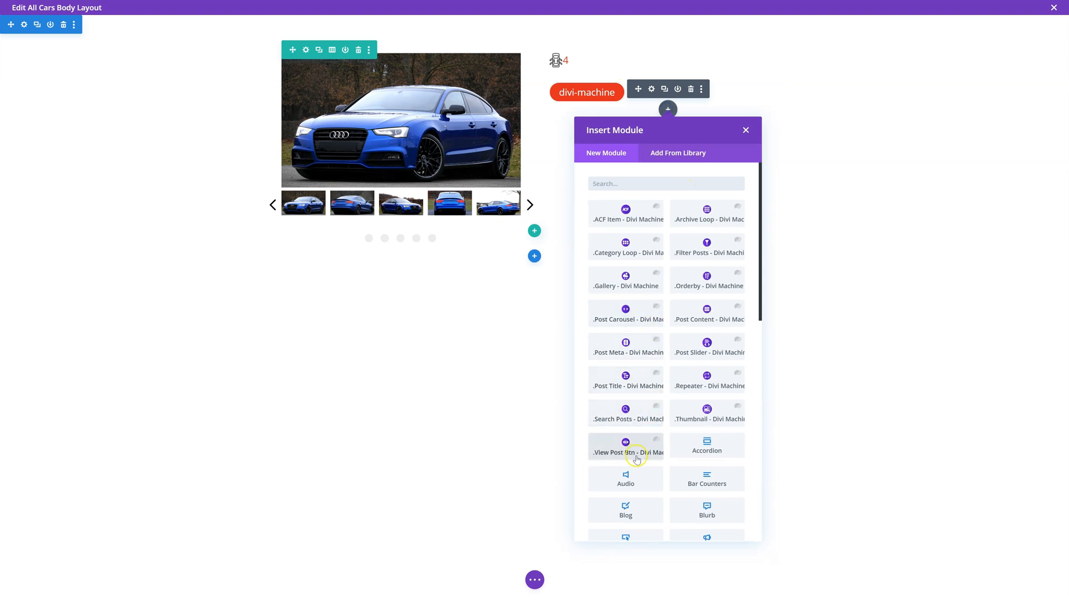
mouse_move(656, 370)
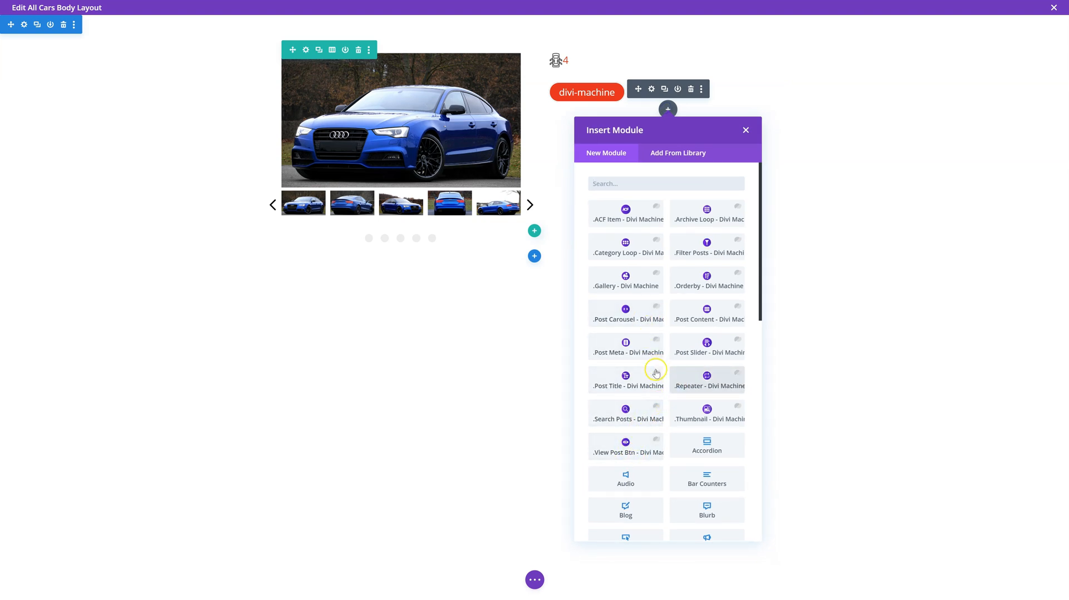
click(707, 413)
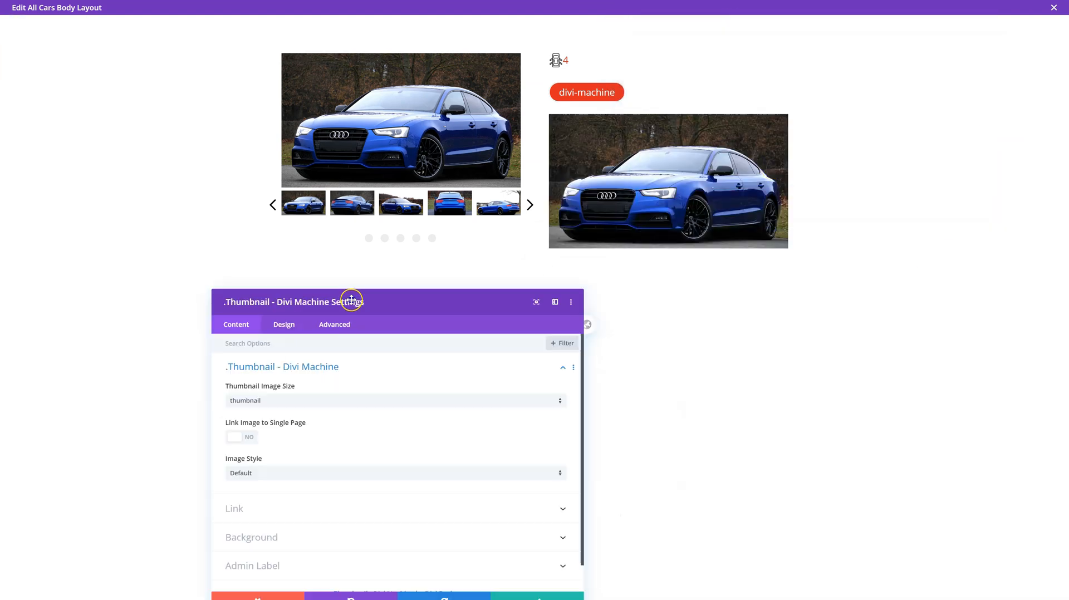
drag(351, 302, 184, 106)
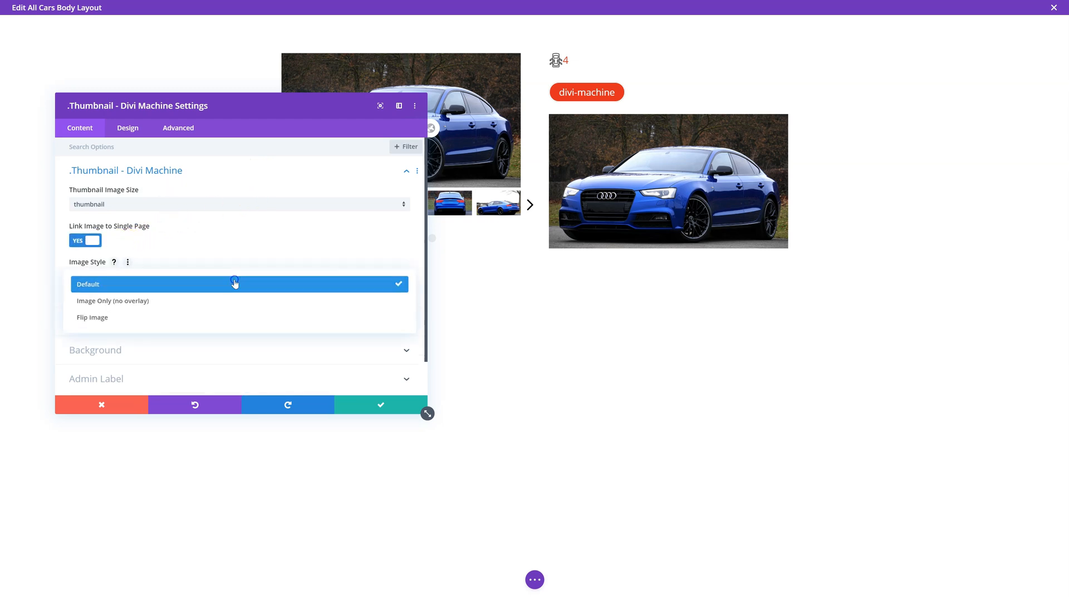
click(92, 318)
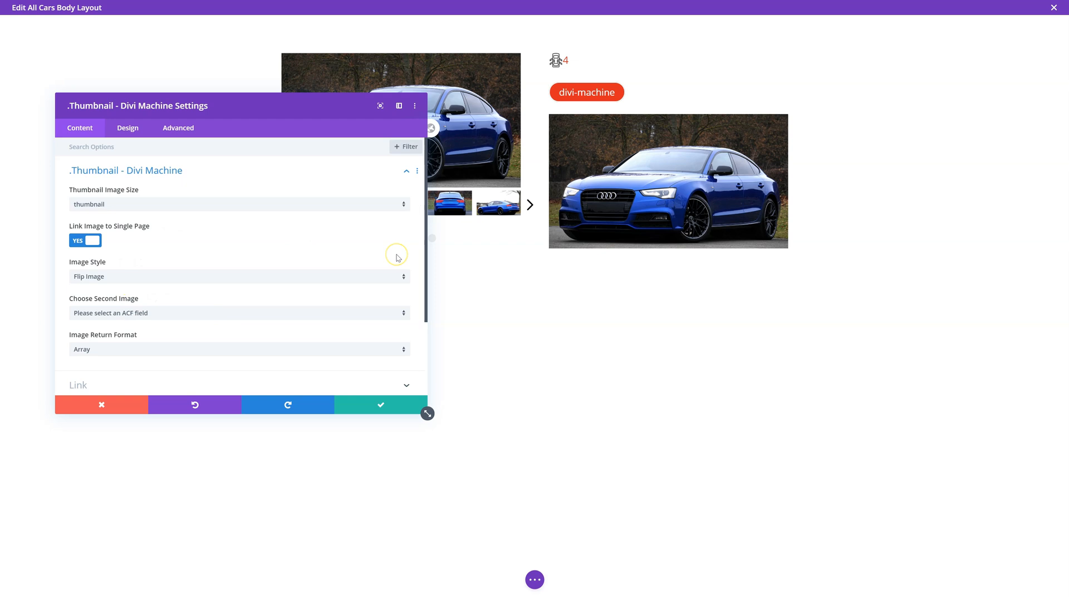
mouse_move(399, 258)
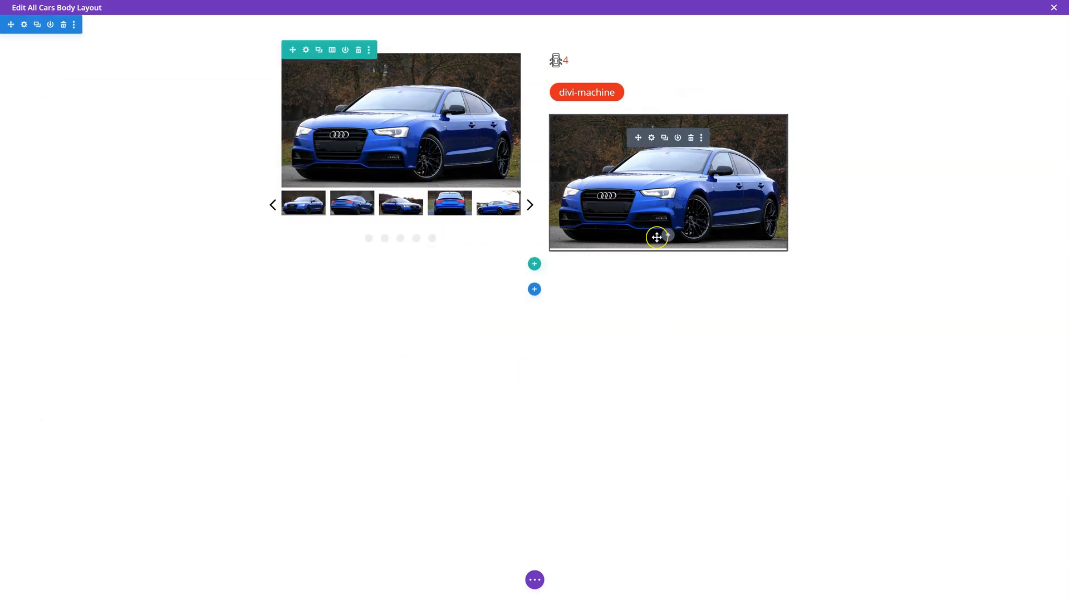
mouse_move(474, 313)
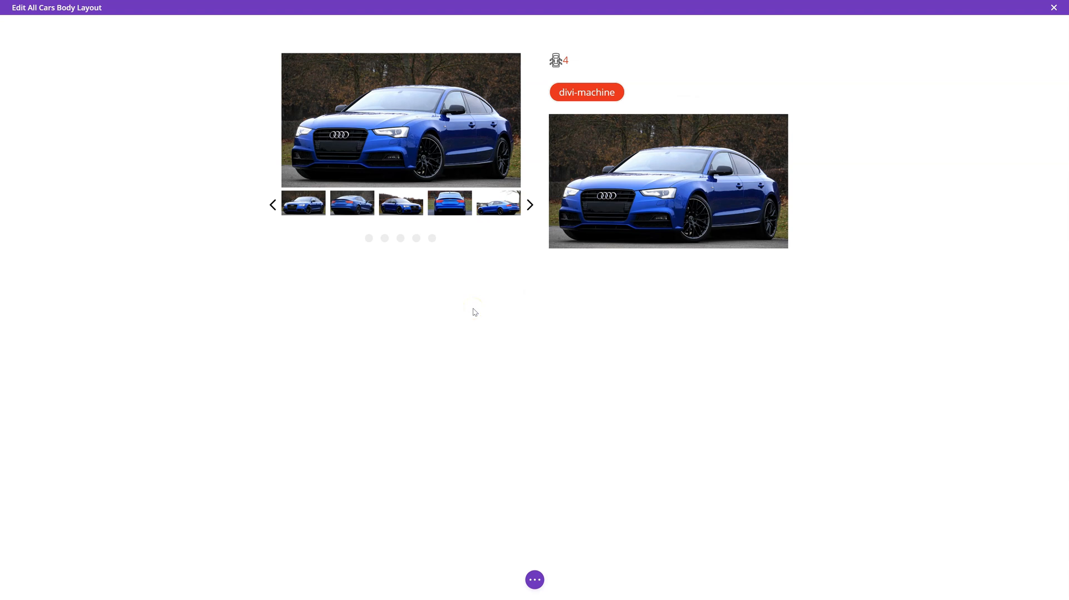
mouse_move(468, 308)
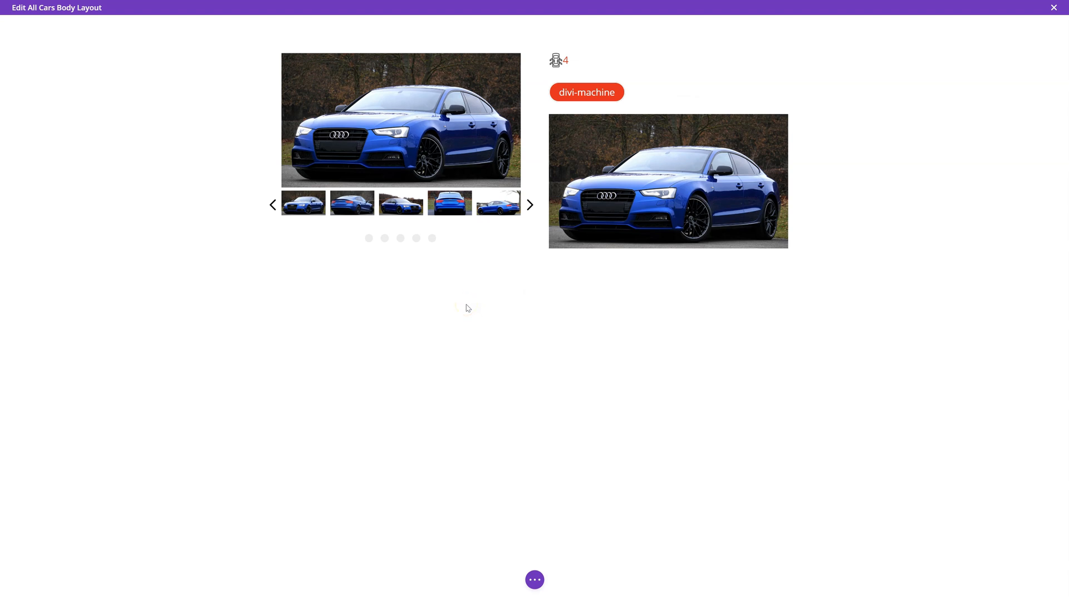
mouse_move(491, 334)
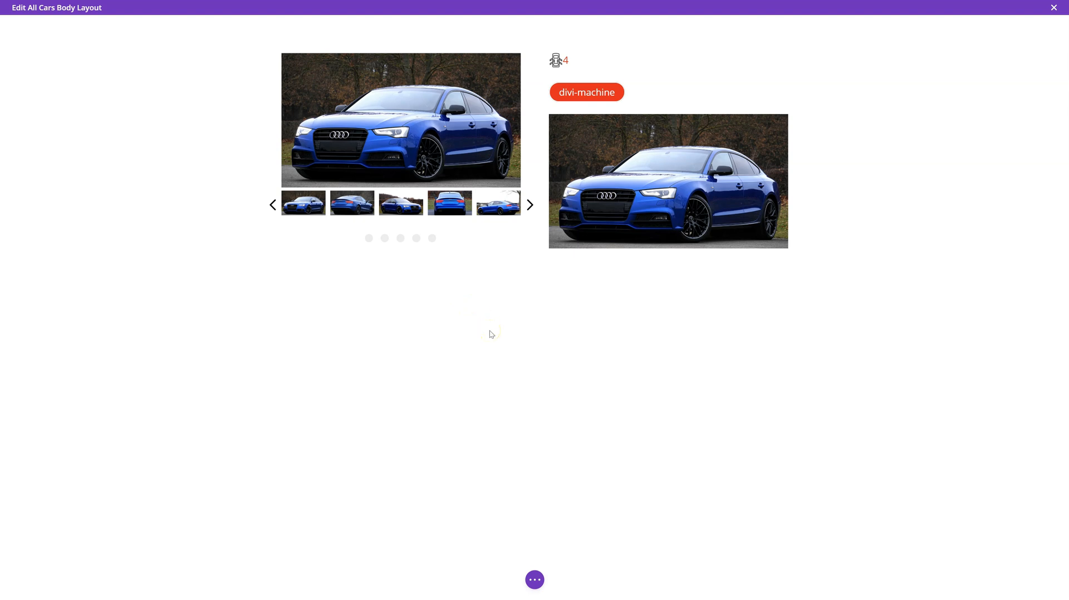